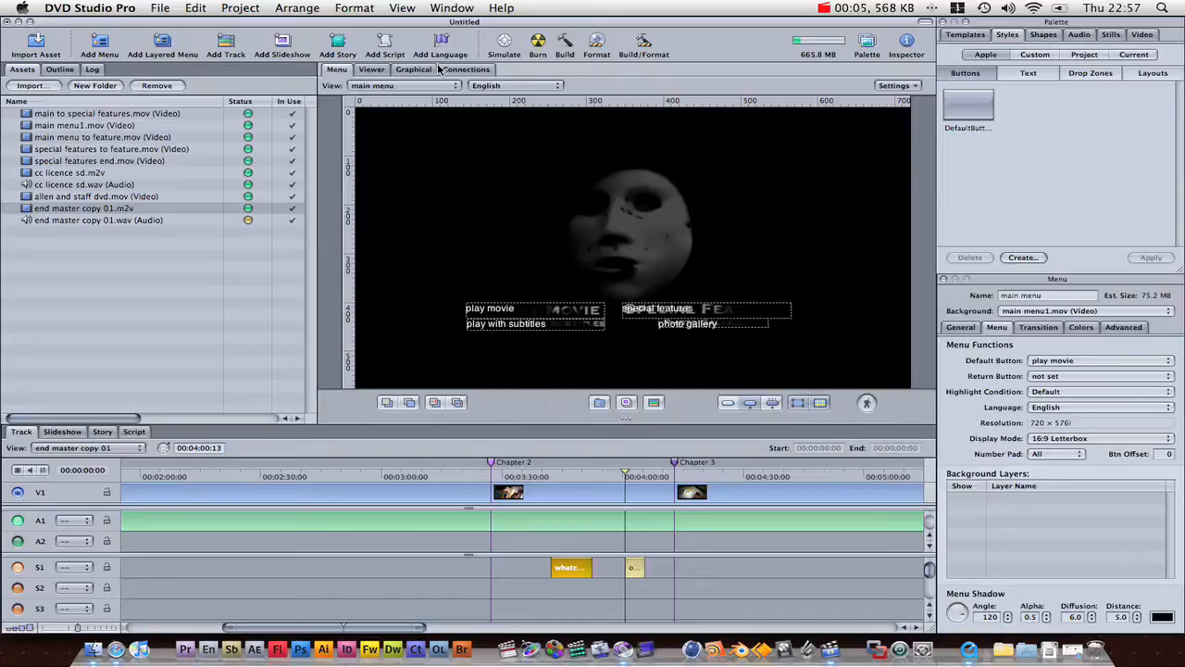
Place a SimpleButton-shaped button over 'Making of END' on the special features menu and duplicate it.
{"action": "left_click", "coordinate": [415, 71]}
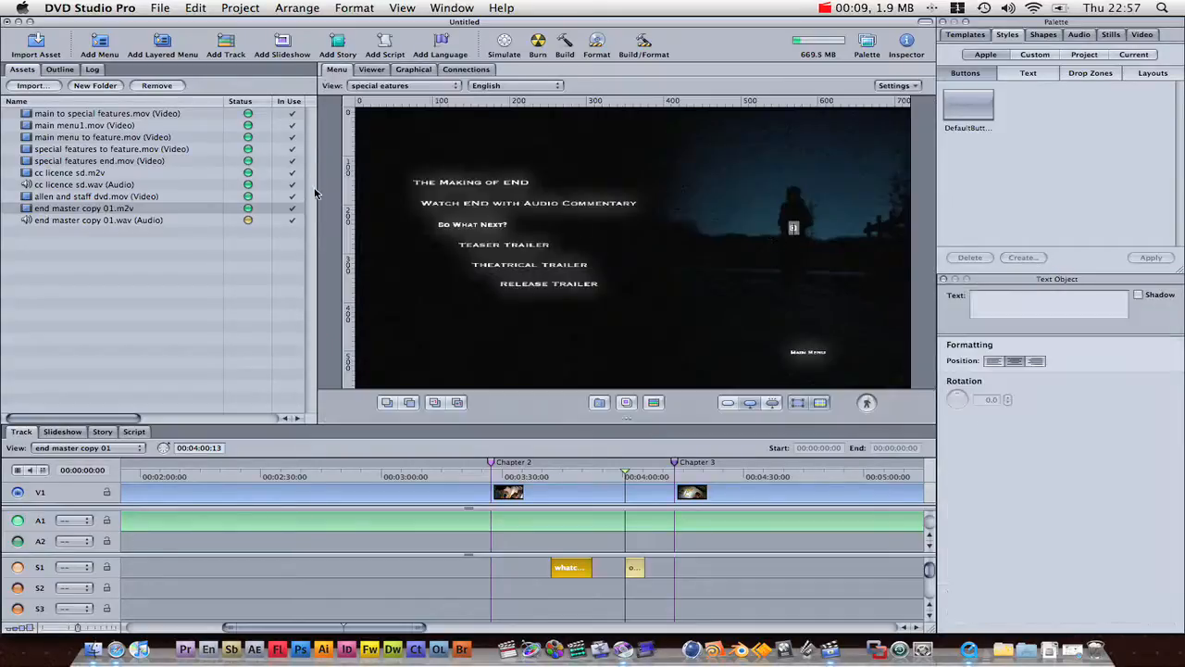
{"action": "left_click", "coordinate": [969, 104]}
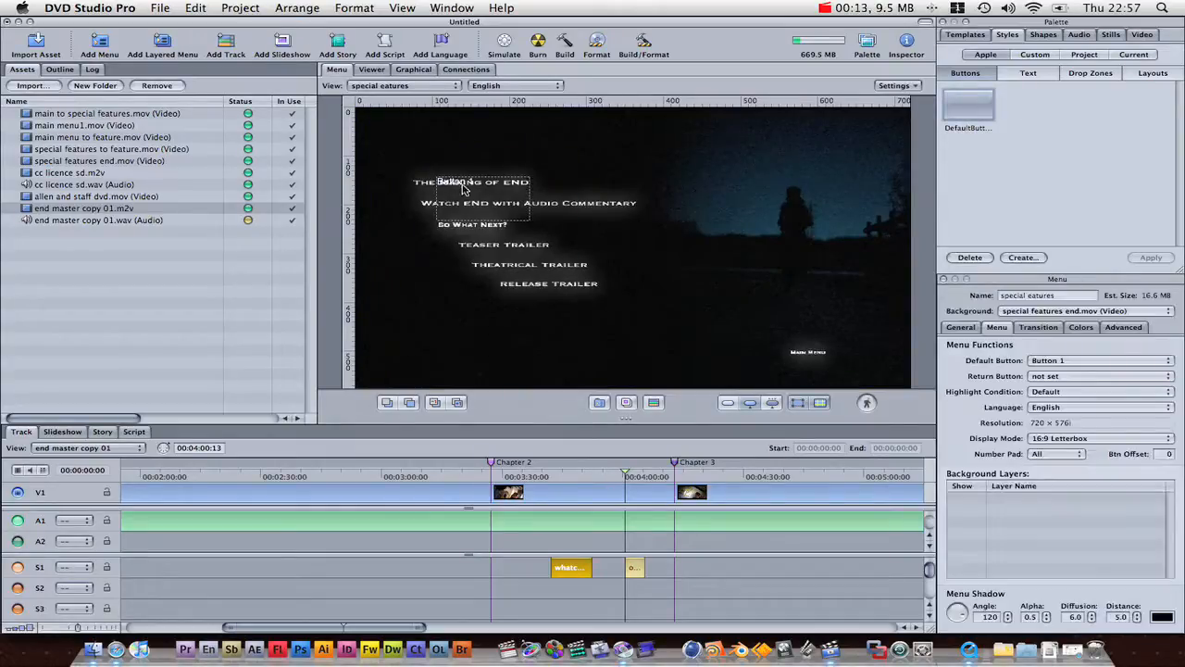
{"action": "left_click", "coordinate": [472, 202]}
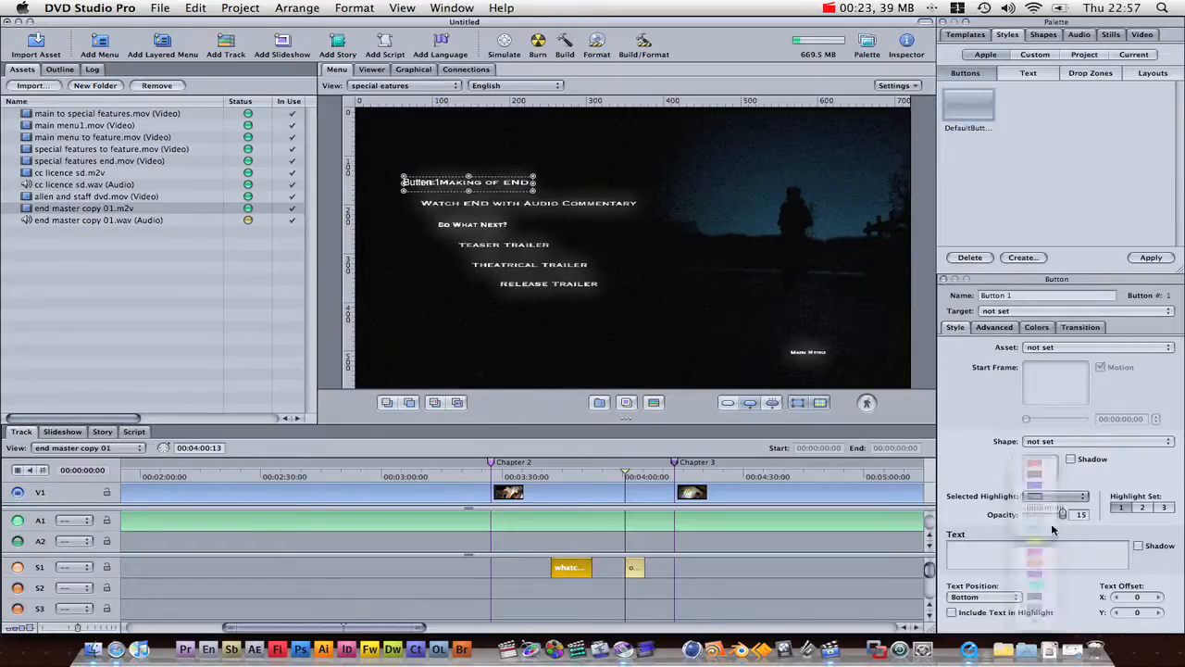
{"action": "left_click", "coordinate": [1096, 441]}
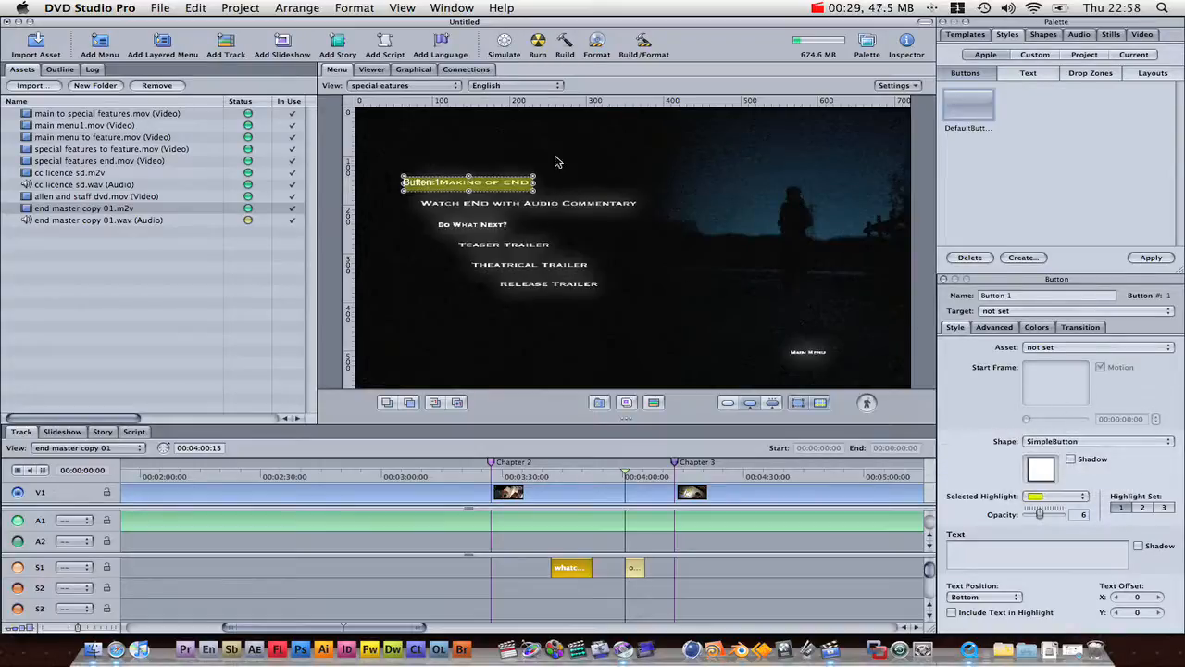
{"action": "key", "text": "cmd+d"}
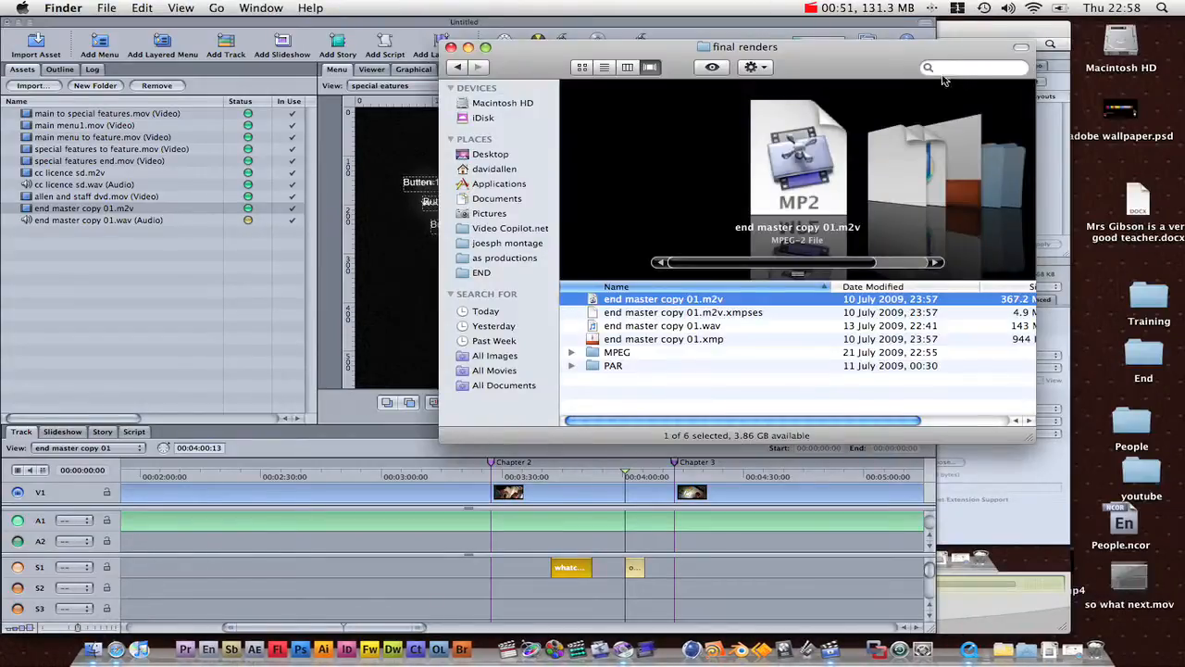
Search the END folder for 'teaser' and select end teaser 01.m2v.
{"action": "left_click", "coordinate": [972, 67]}
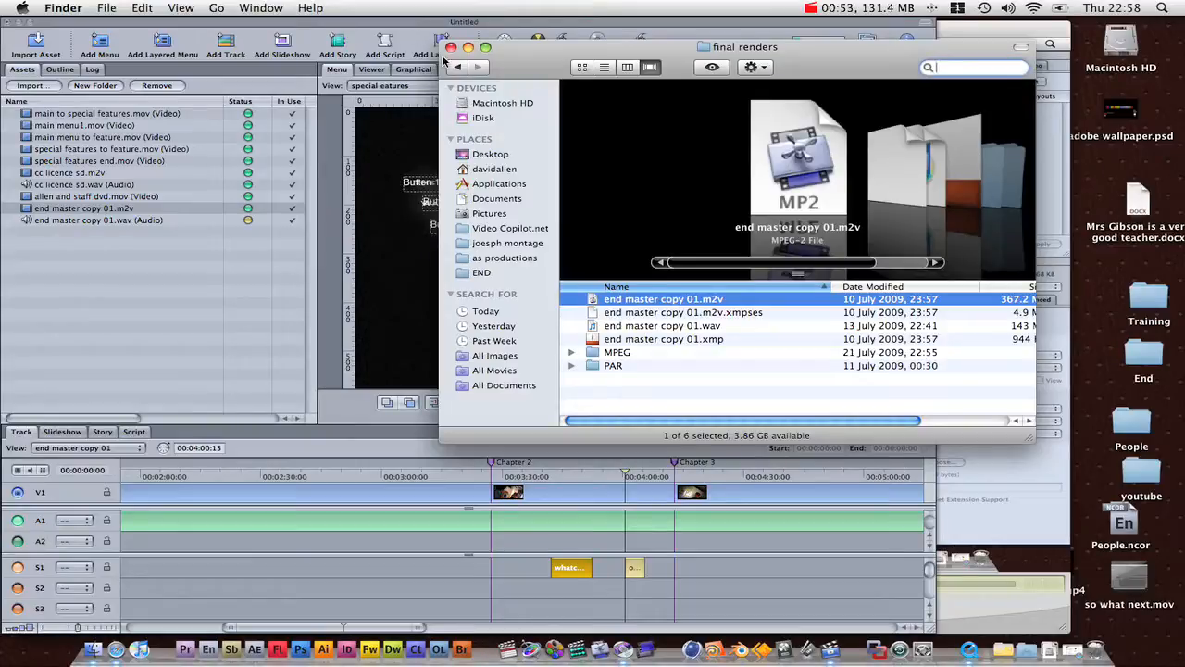
{"action": "left_click", "coordinate": [482, 272]}
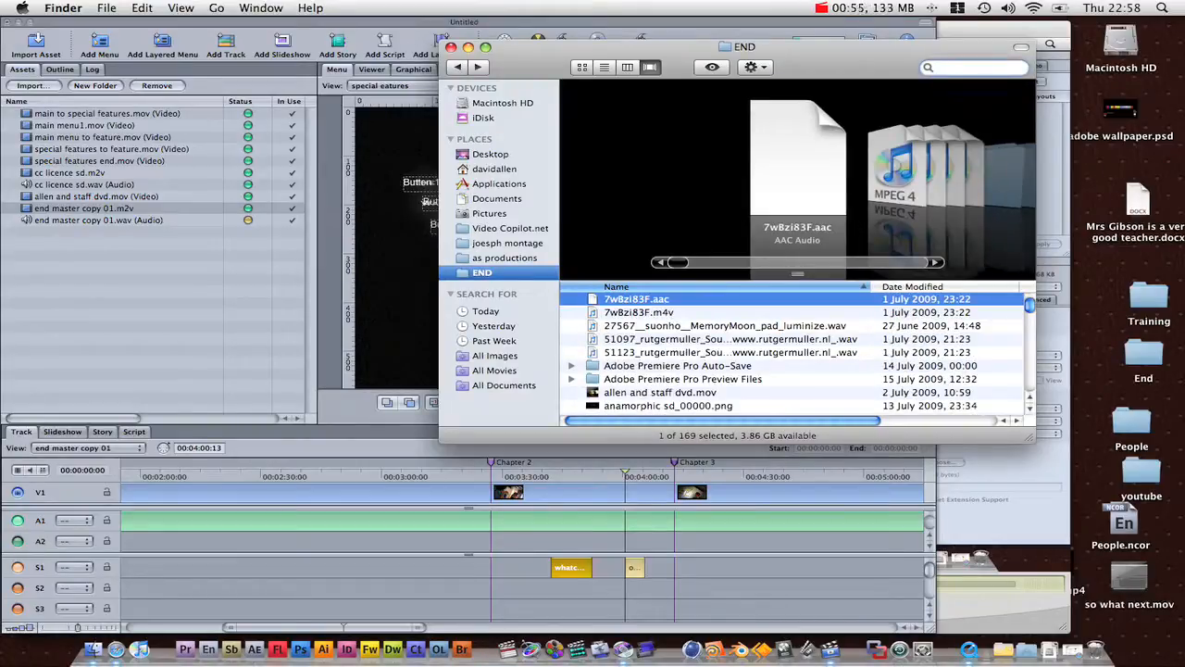
{"action": "left_click", "coordinate": [973, 67]}
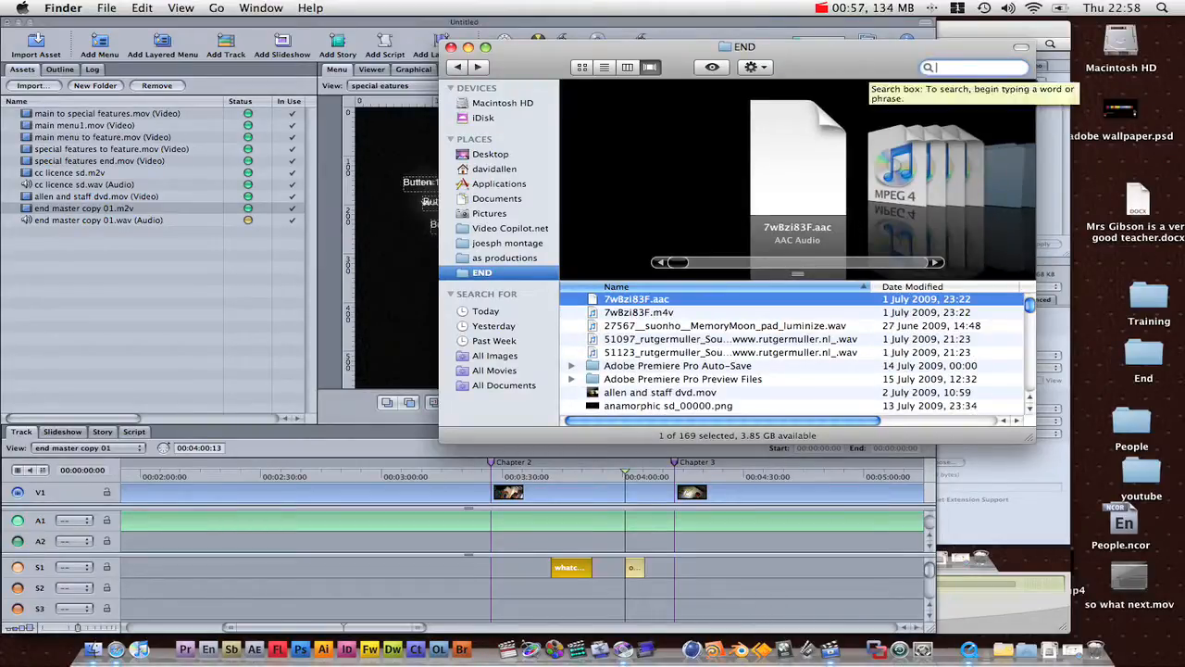
{"action": "type", "text": "teaser end"}
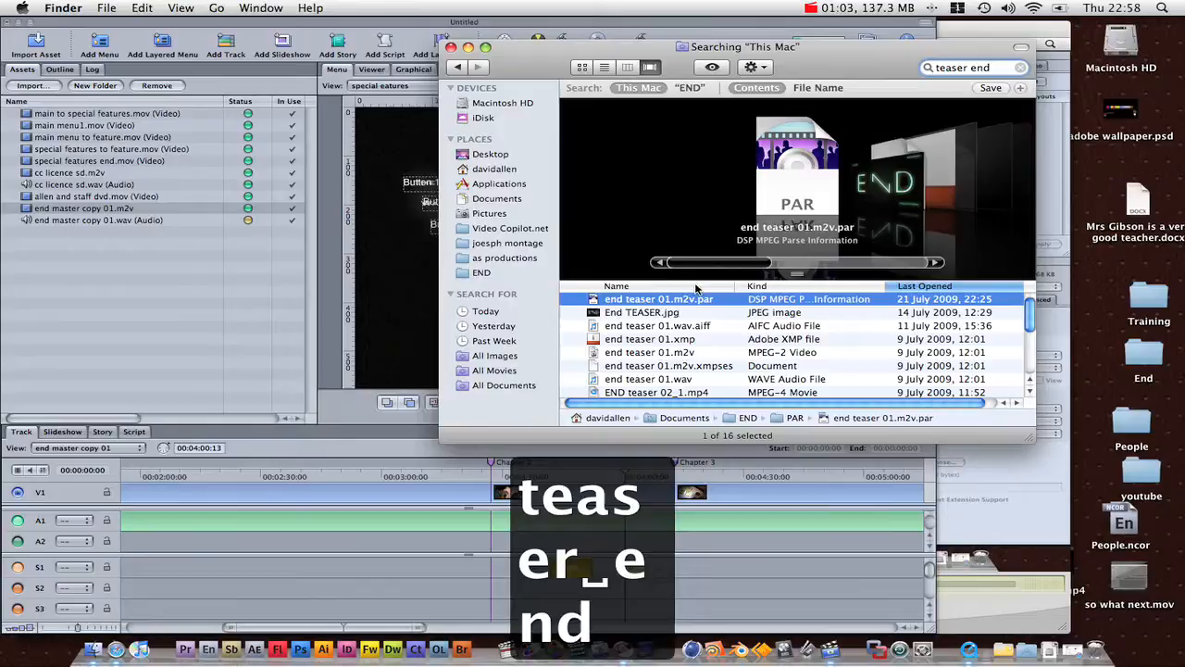
{"action": "left_click", "coordinate": [658, 326]}
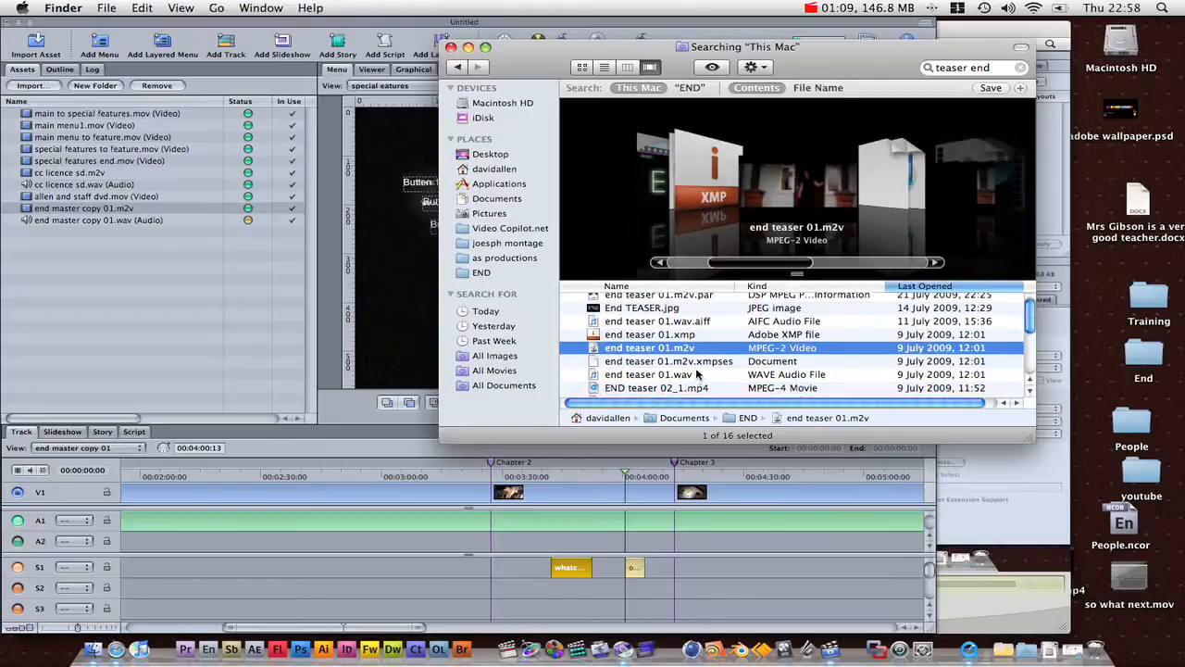
{"action": "scroll", "scroll_direction": "down", "scroll_amount": 3}
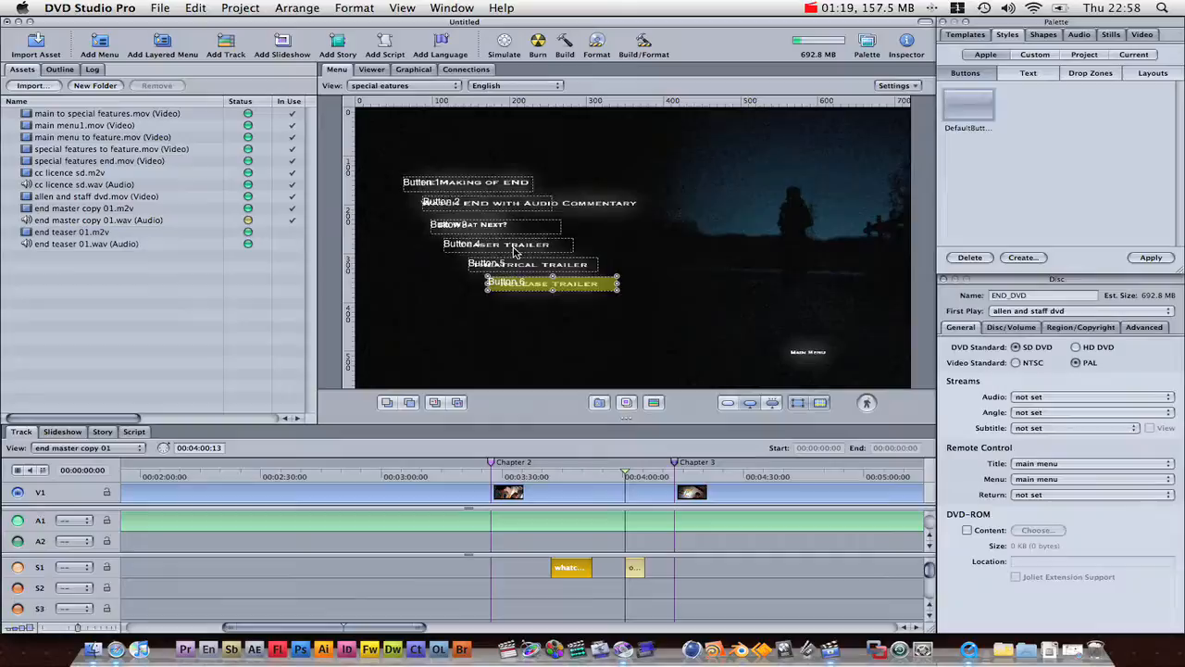
Add a new track in the Graphical view and drop end teaser 01.m2v into it.
{"action": "left_click", "coordinate": [508, 244]}
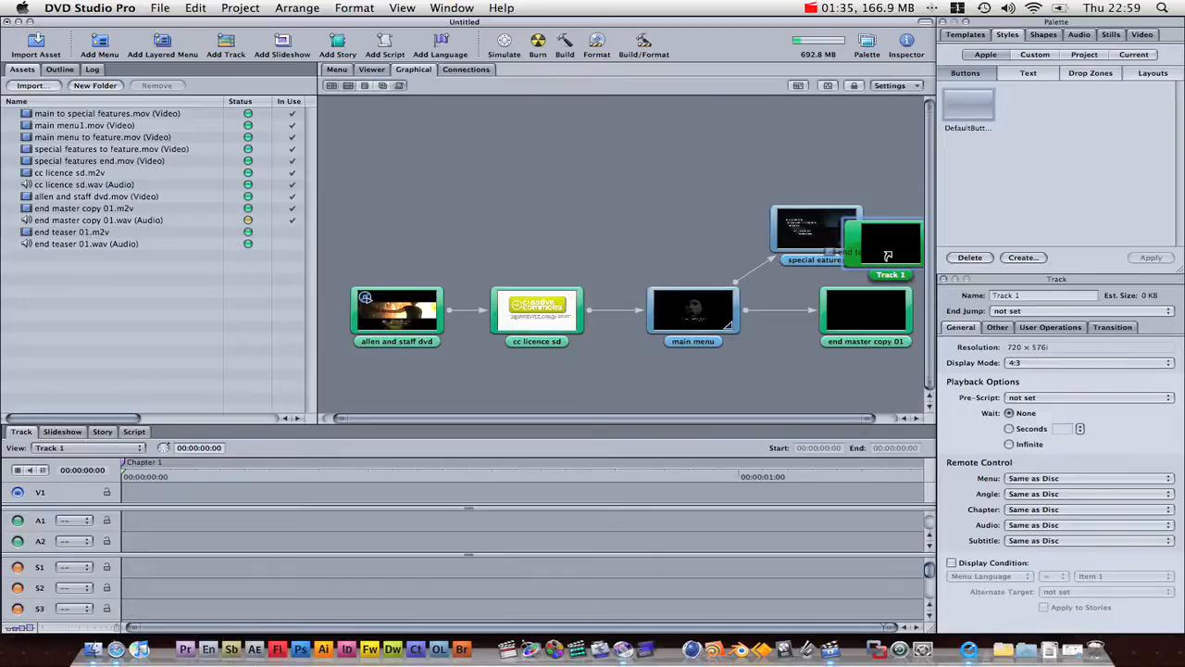
{"action": "left_click", "coordinate": [889, 244]}
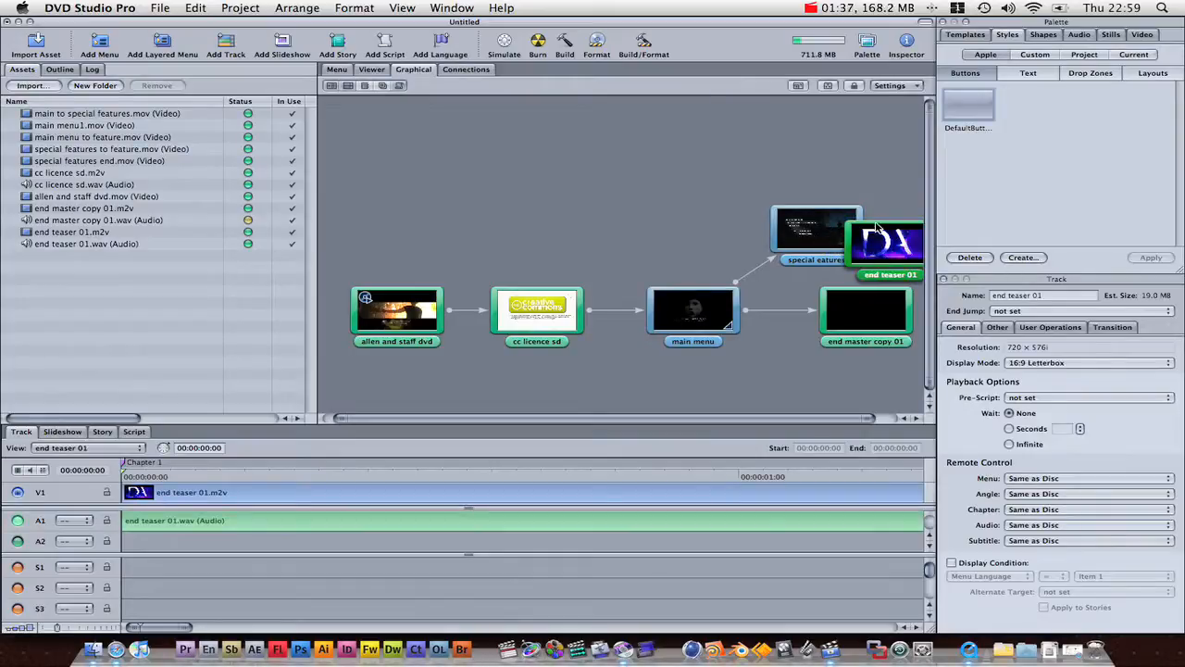
{"action": "left_click_drag", "start_coordinate": [887, 244], "coordinate": [686, 213]}
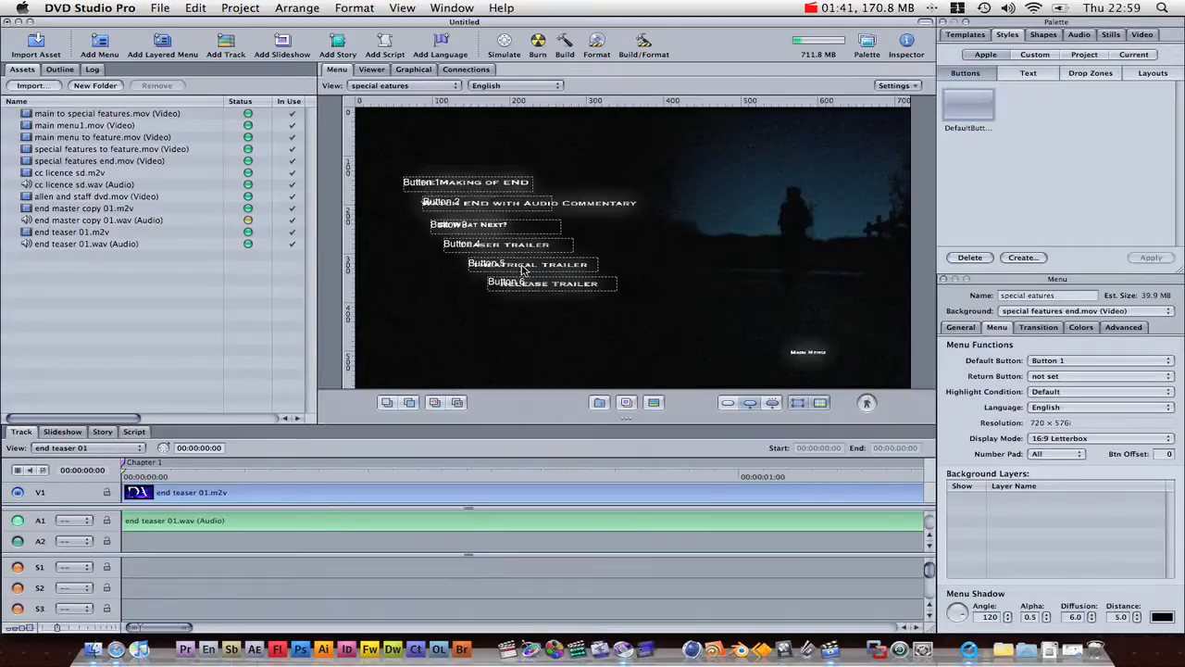
Target the Teaser Trailer button at Tracks and Stories > end teaser 01.
{"action": "left_click", "coordinate": [507, 245]}
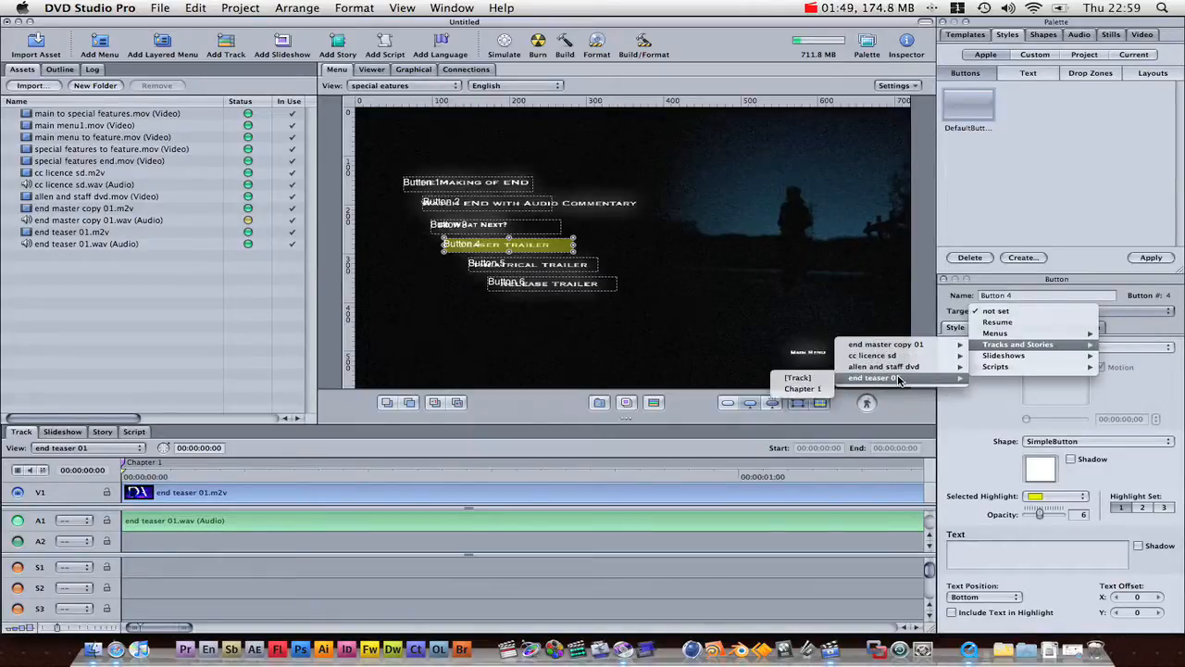
{"action": "left_click", "coordinate": [871, 378]}
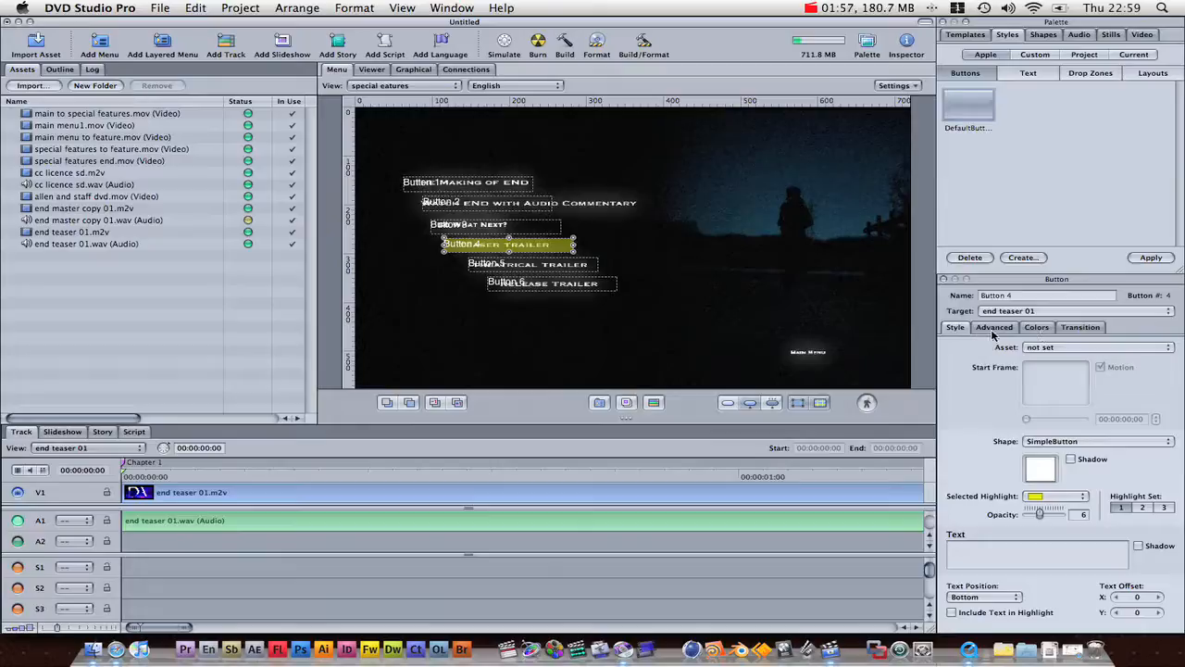
{"action": "mouse_move", "coordinate": [1039, 441]}
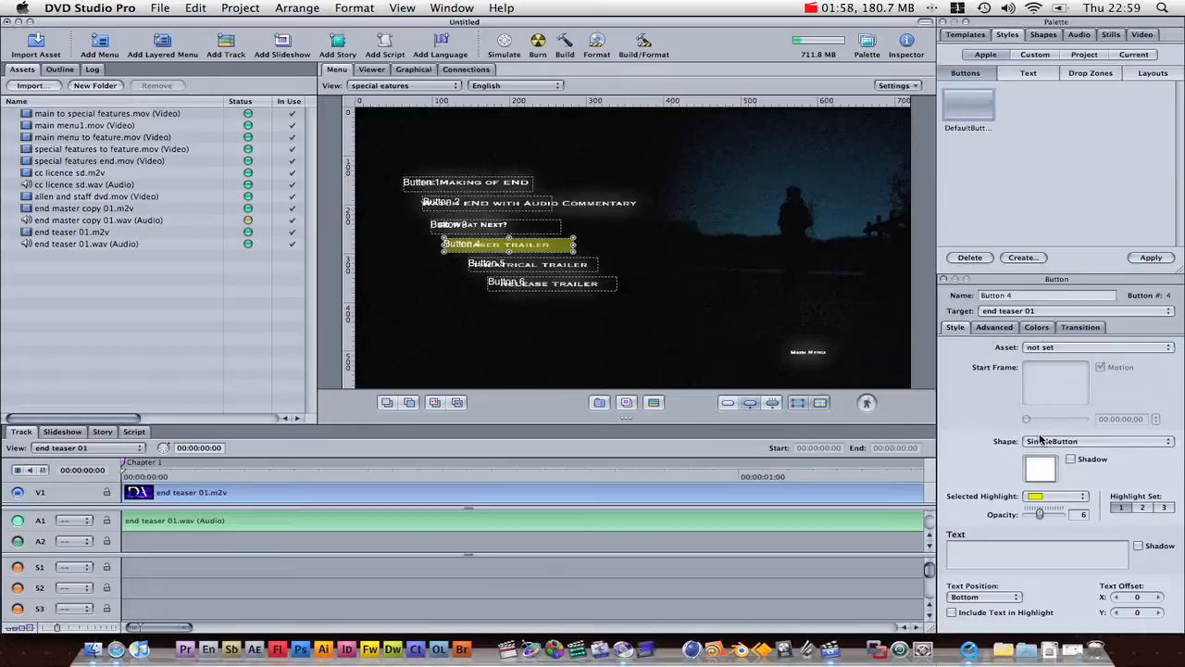
{"action": "left_click", "coordinate": [413, 70]}
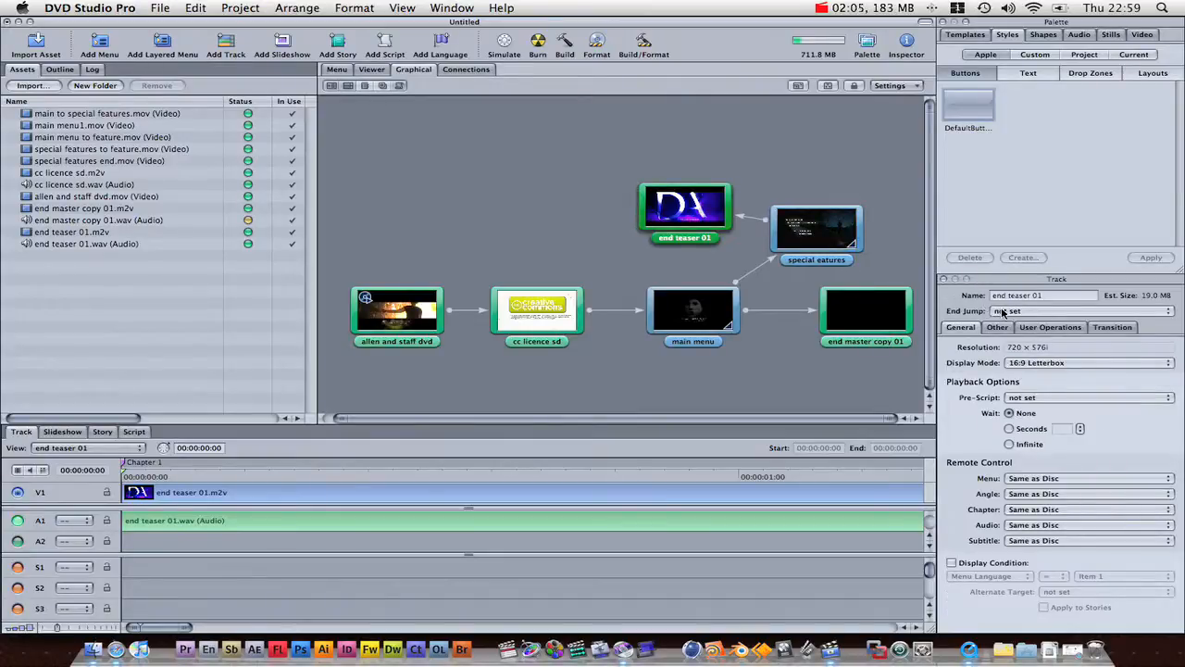
Set end teaser 01's End Jump to the special features menu, then review end master copy 01's transition.
{"action": "left_click", "coordinate": [1078, 311]}
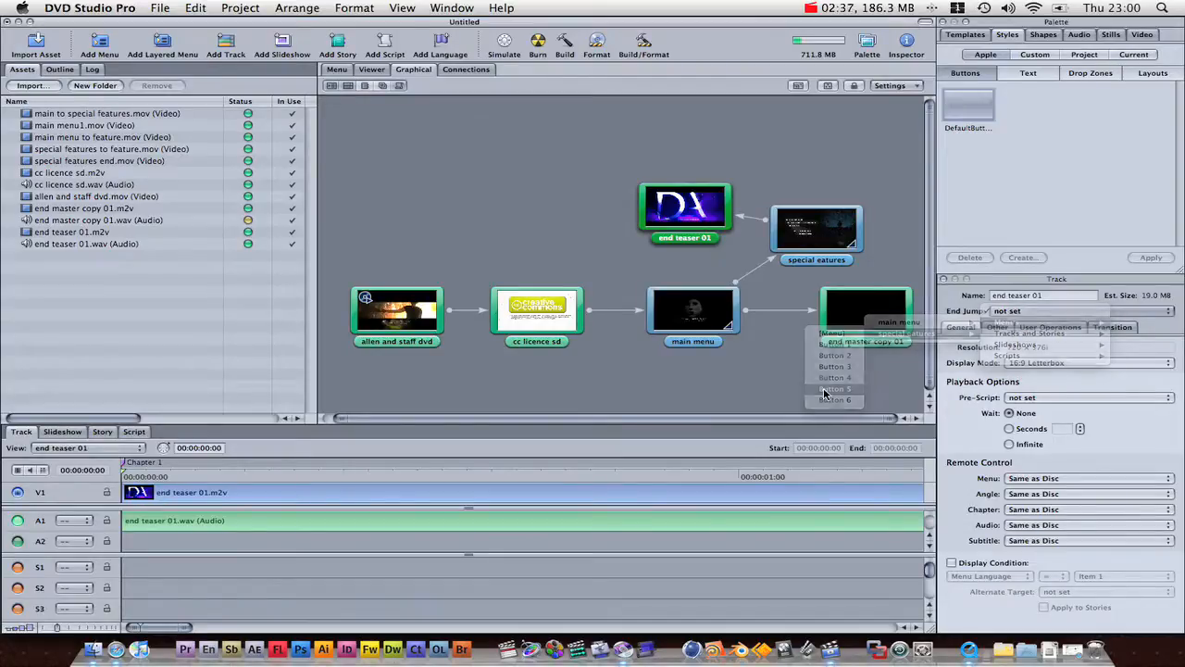
{"action": "left_click", "coordinate": [834, 389]}
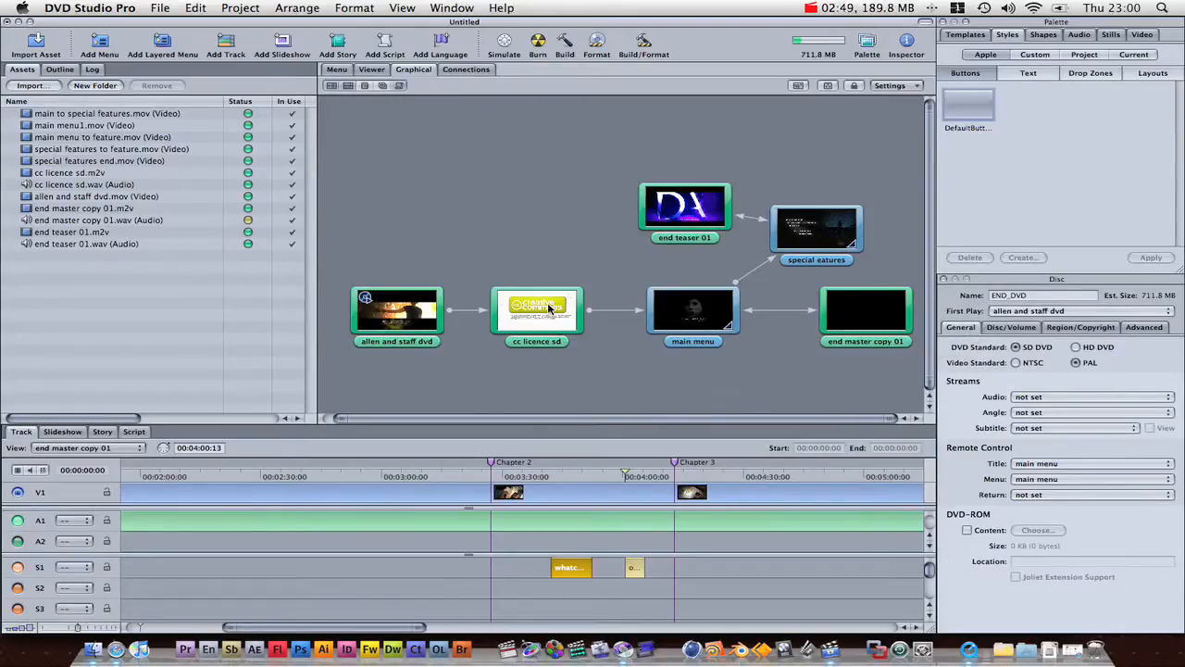
{"action": "left_click", "coordinate": [865, 311]}
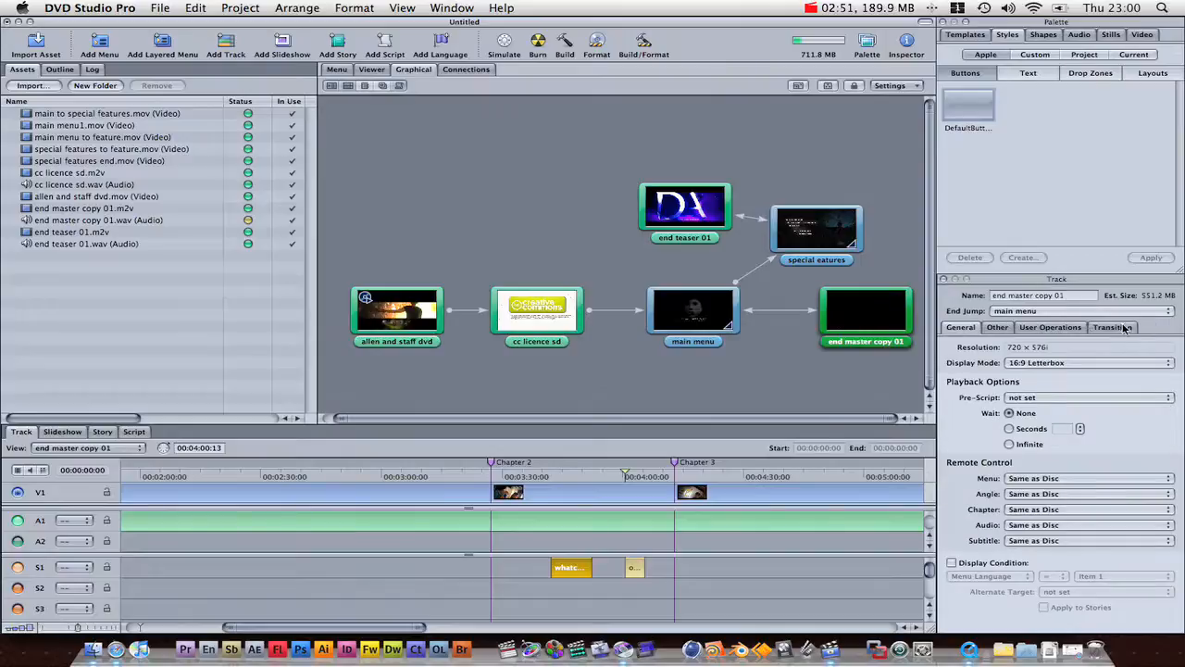
{"action": "left_click", "coordinate": [1111, 326]}
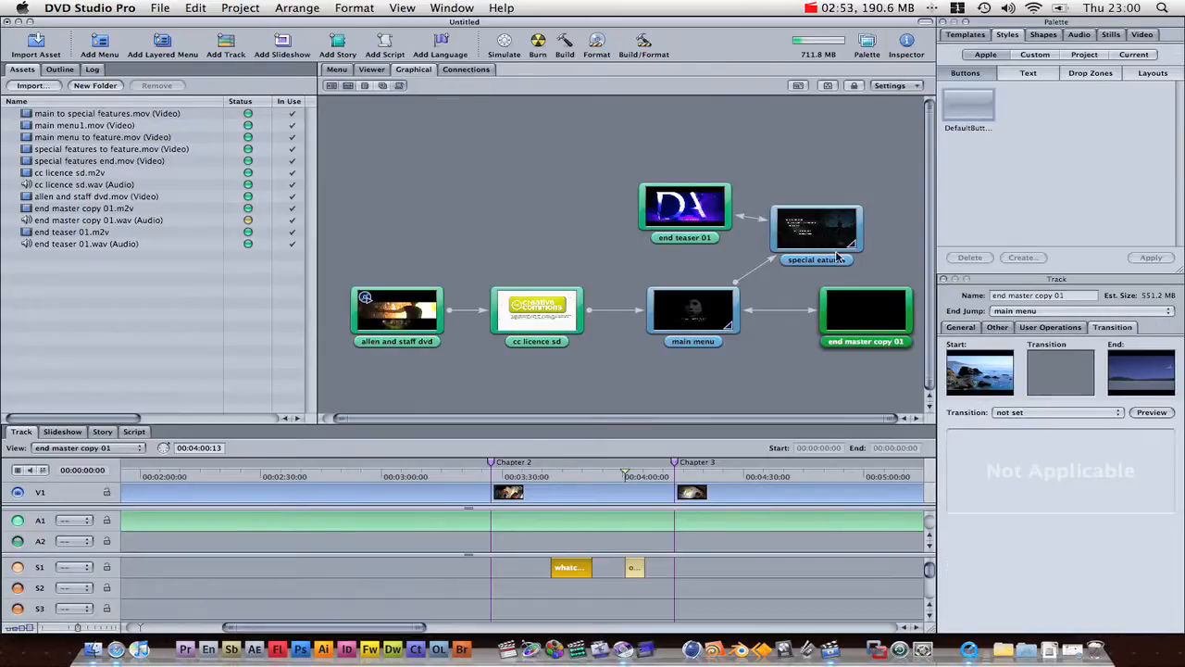
{"action": "mouse_move", "coordinate": [658, 311]}
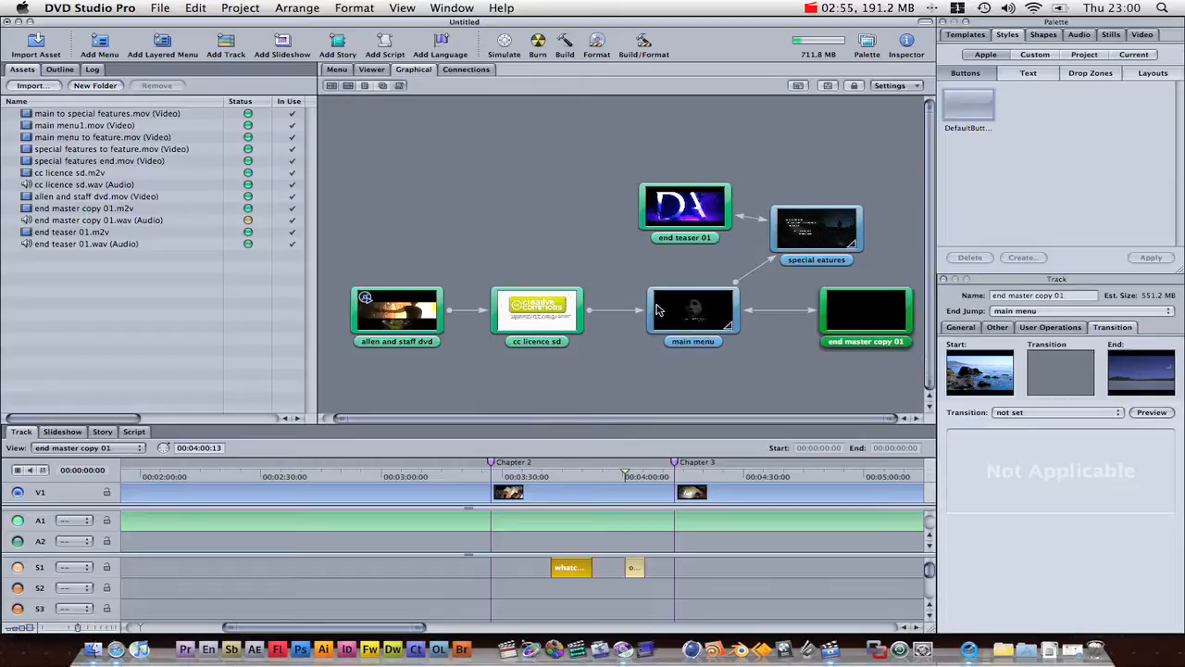
{"action": "left_click", "coordinate": [692, 312]}
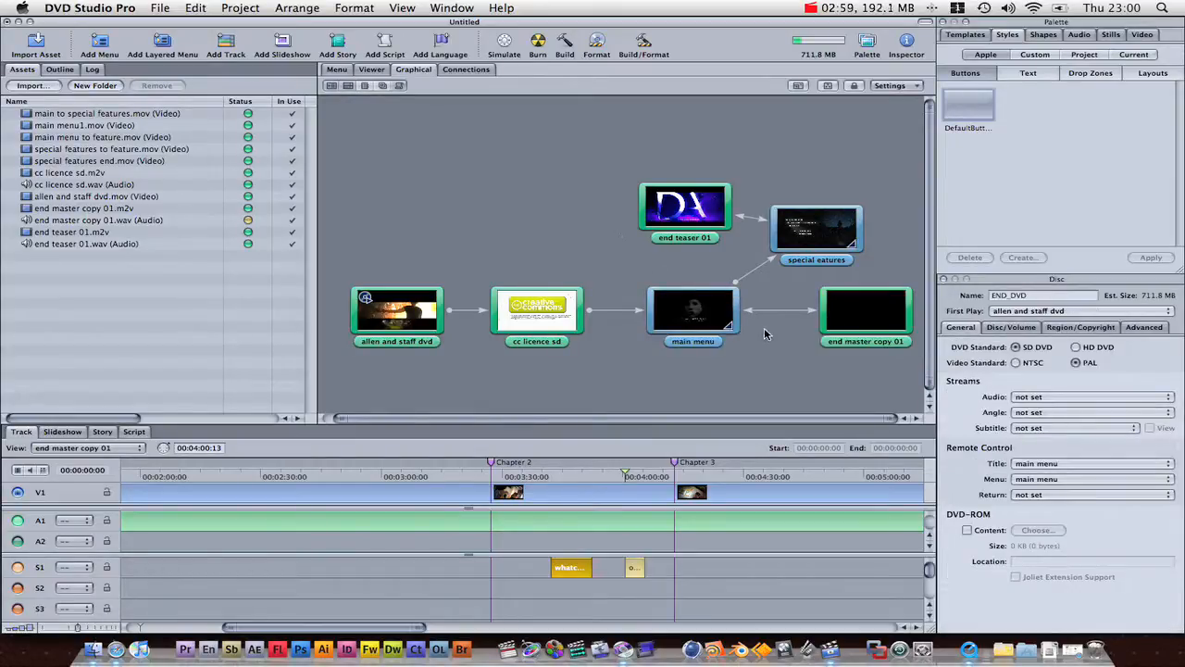
{"action": "left_click", "coordinate": [817, 229]}
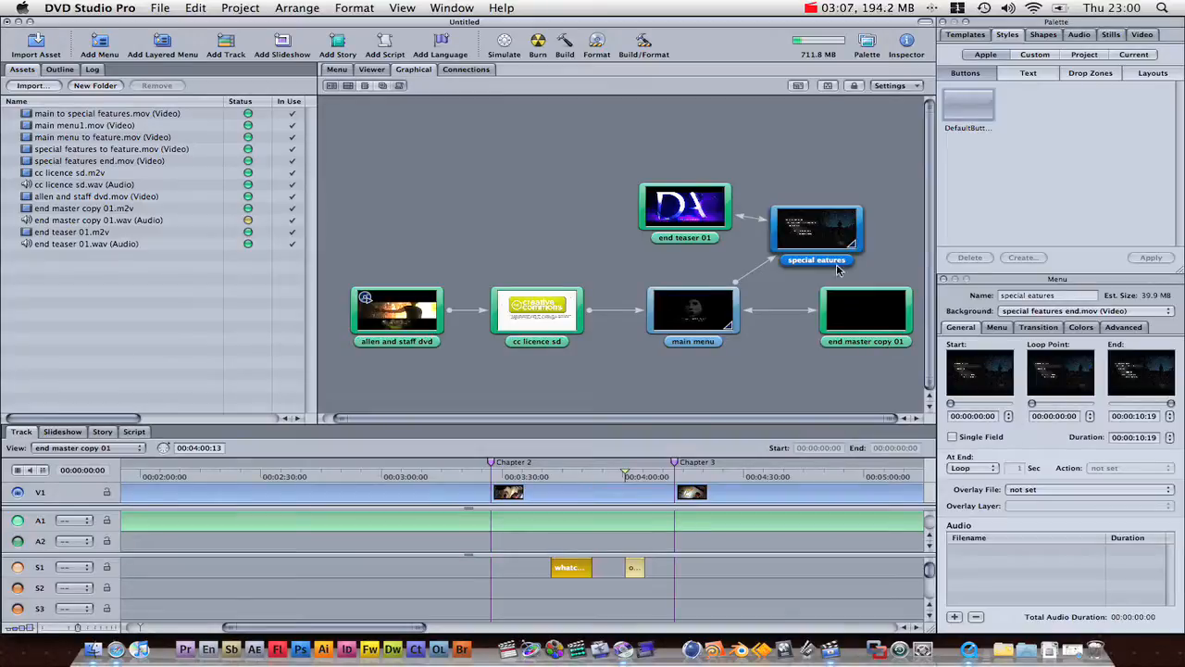
{"action": "mouse_move", "coordinate": [911, 312]}
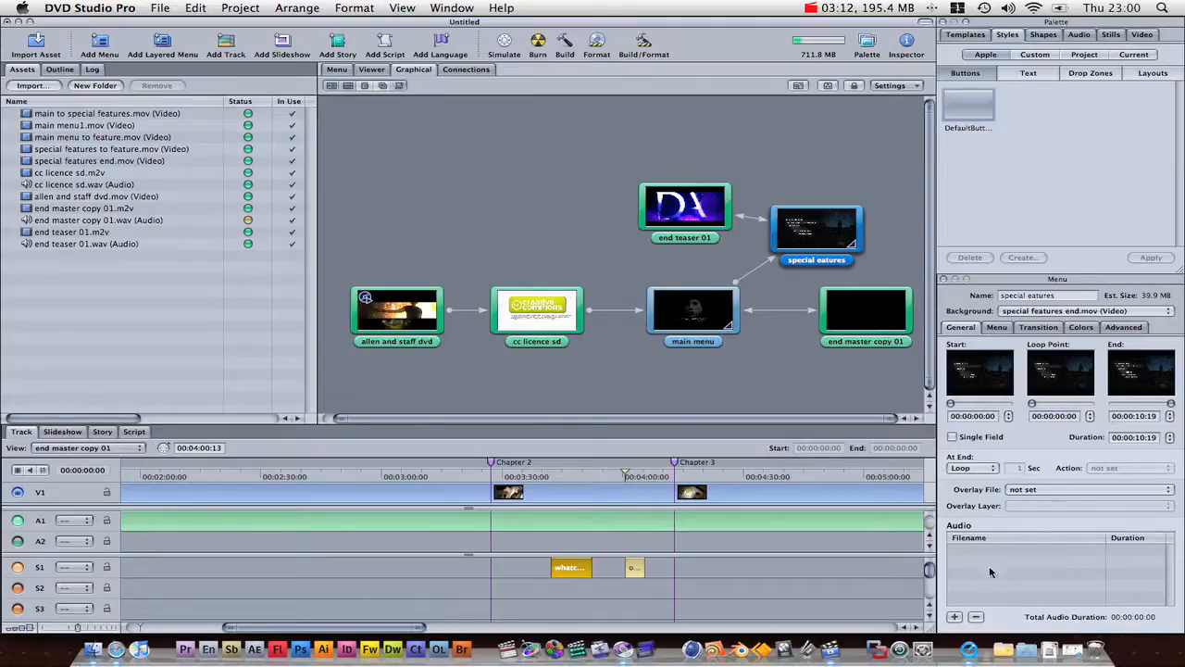
{"action": "mouse_move", "coordinate": [1000, 539]}
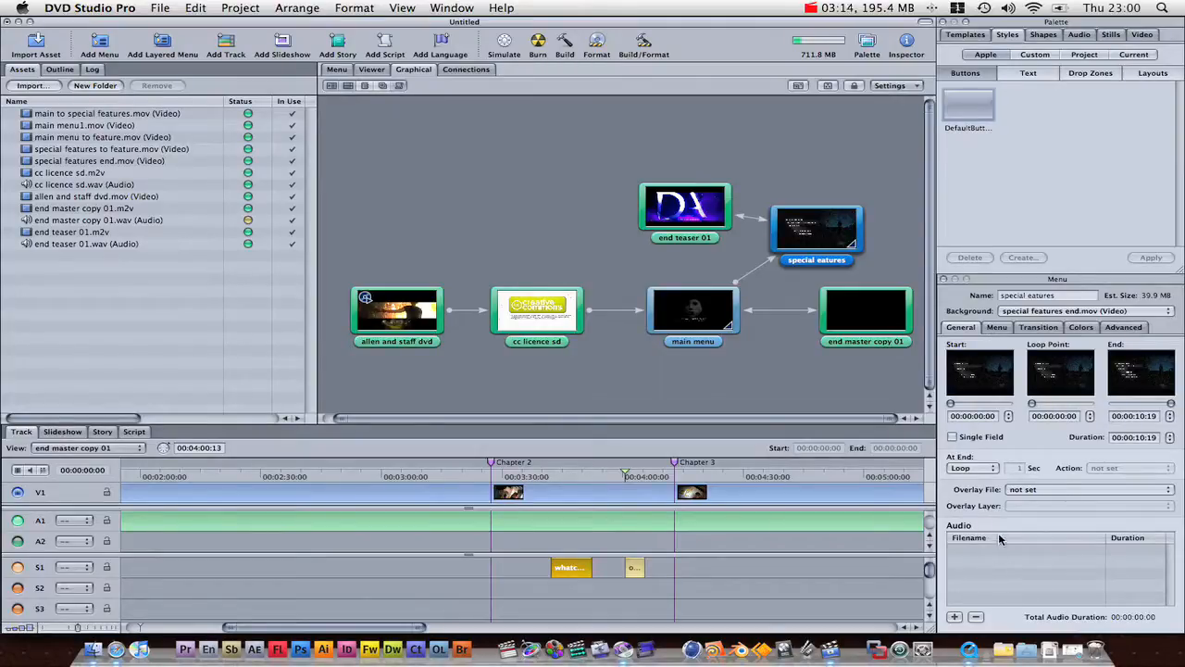
{"action": "mouse_move", "coordinate": [91, 641]}
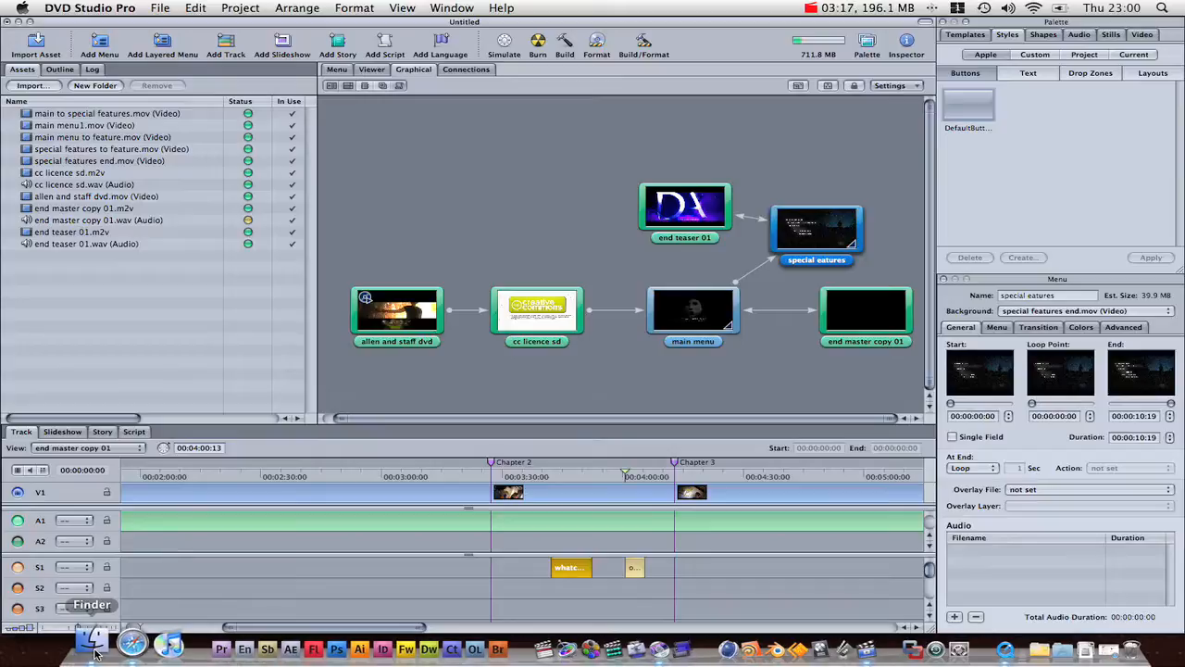
Drag the Sounds_For_Earthquakes WAV from the END folder into the project's Assets.
{"action": "left_click", "coordinate": [92, 640]}
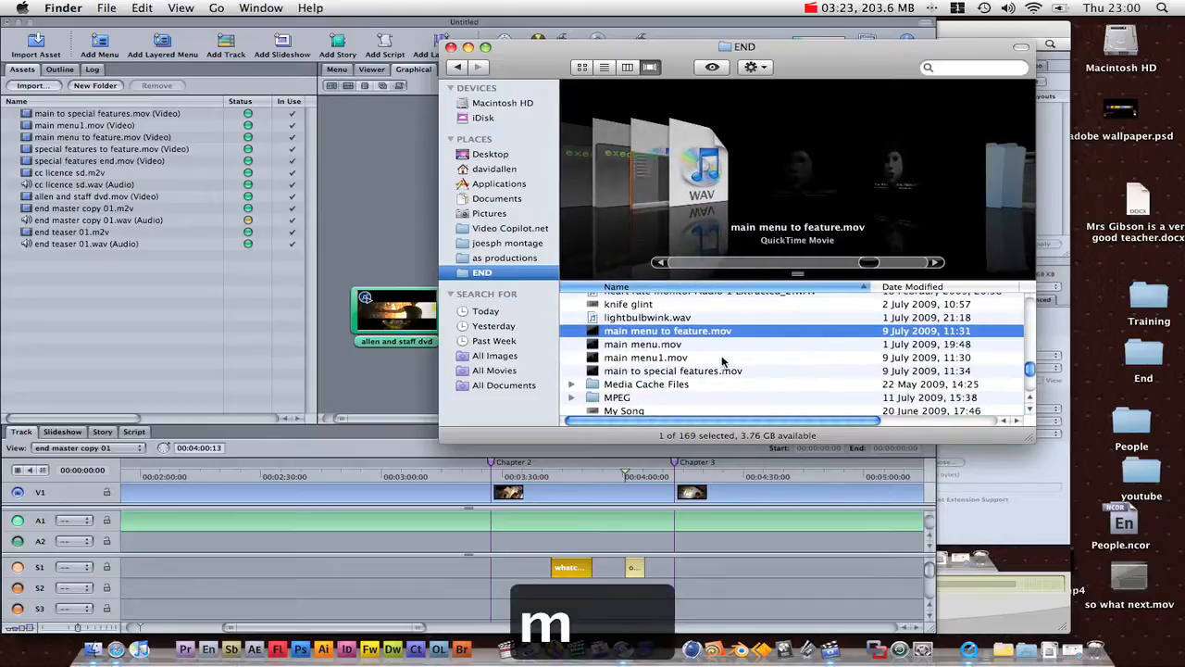
{"action": "scroll", "scroll_direction": "down", "scroll_amount": 3}
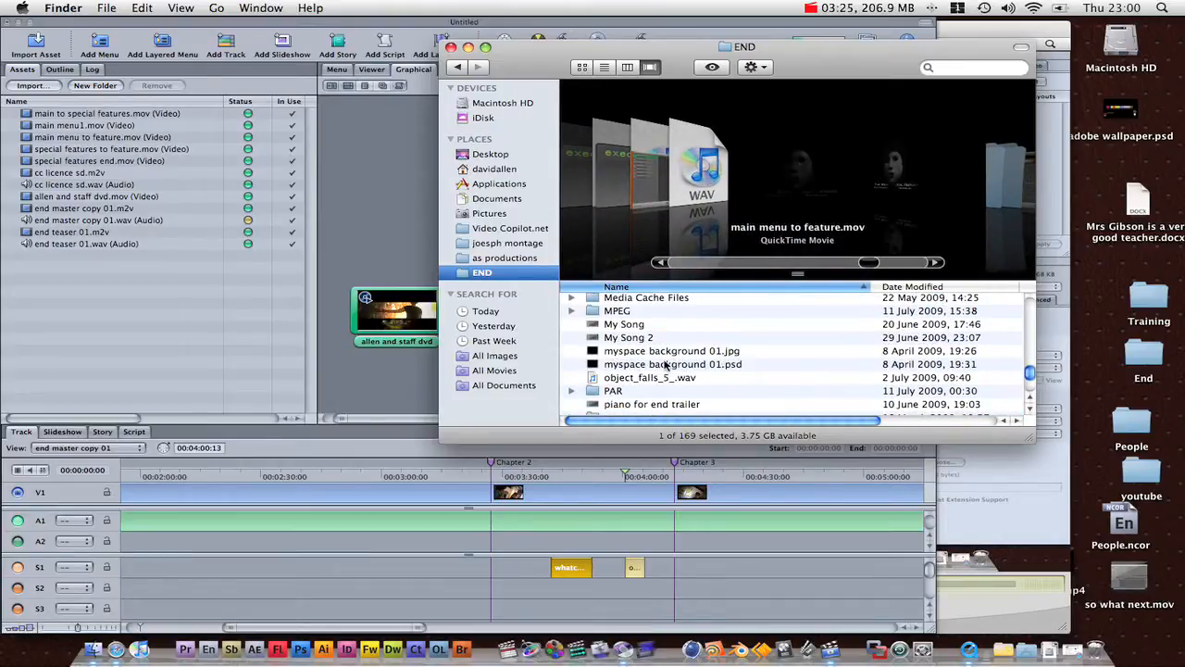
{"action": "scroll", "scroll_direction": "down", "scroll_amount": 3}
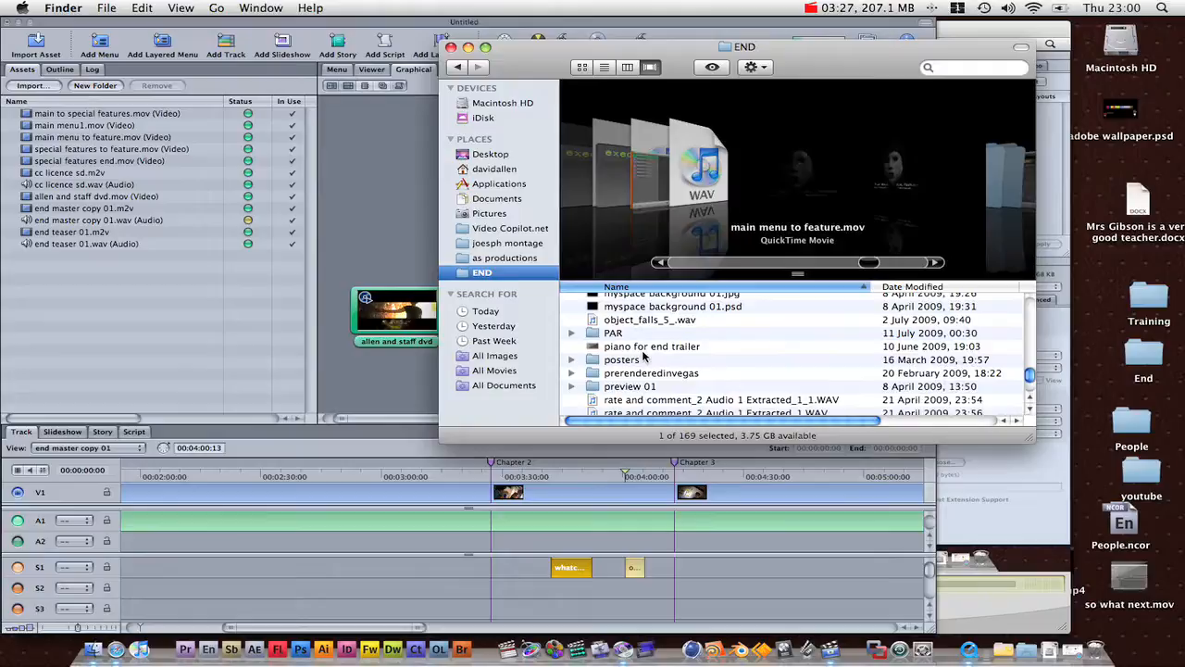
{"action": "scroll", "scroll_direction": "down", "scroll_amount": 3}
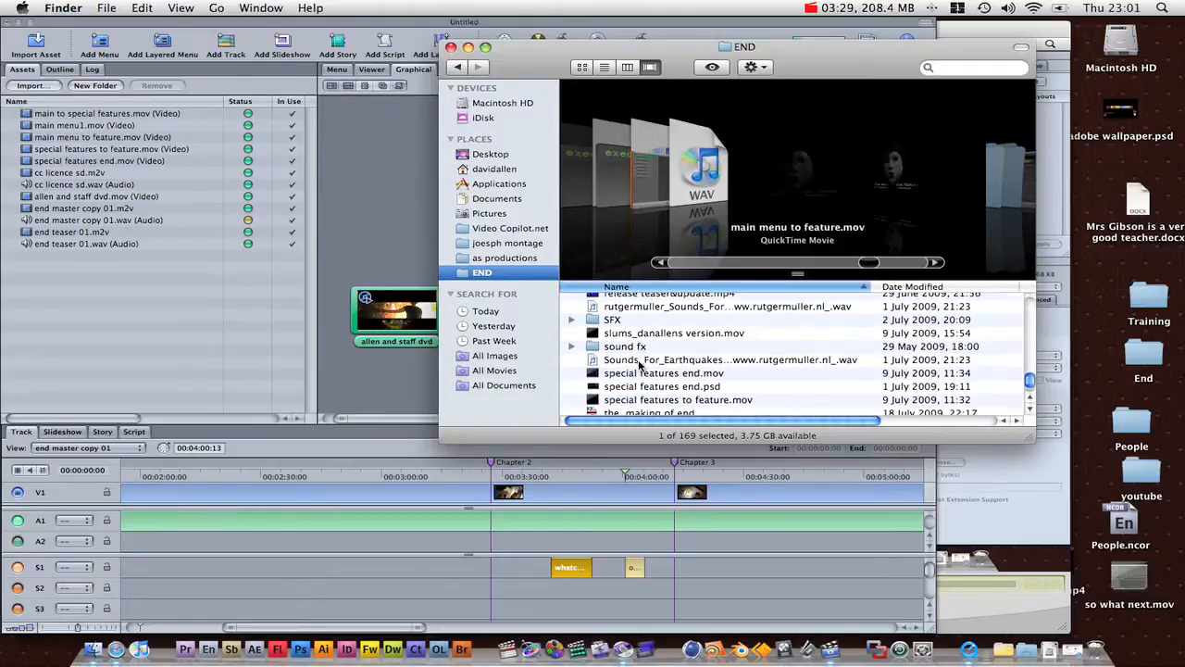
{"action": "left_click", "coordinate": [731, 360]}
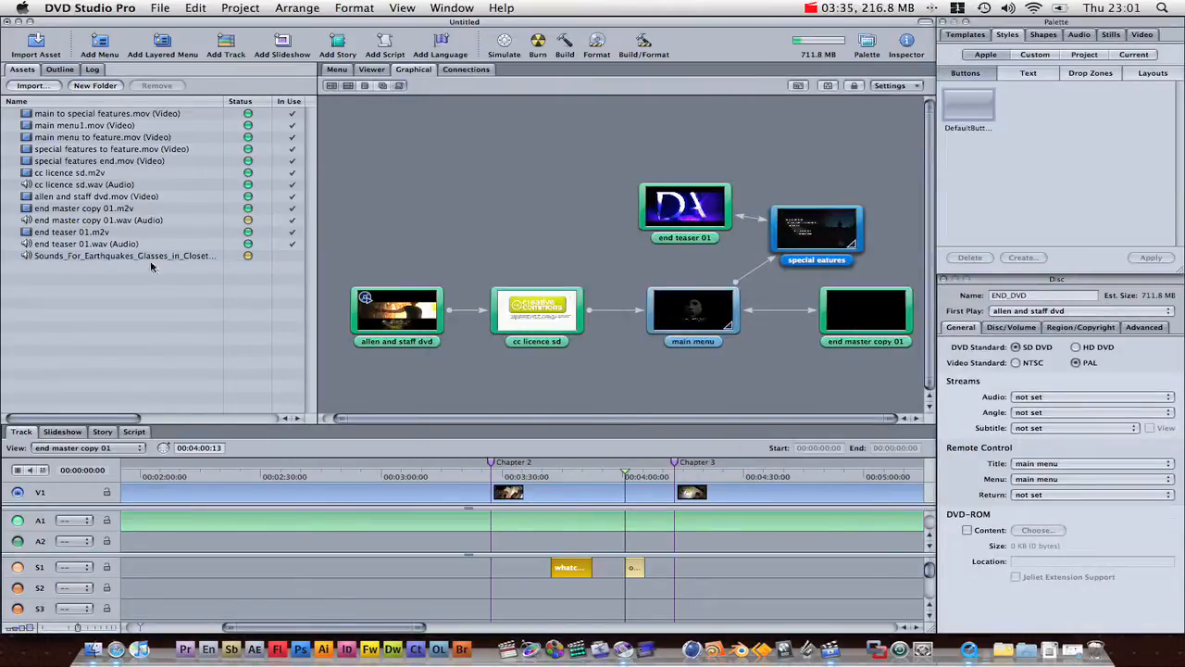
Assign the Sounds for Earthquakes asset as the main menu's audio.
{"action": "left_click", "coordinate": [126, 255]}
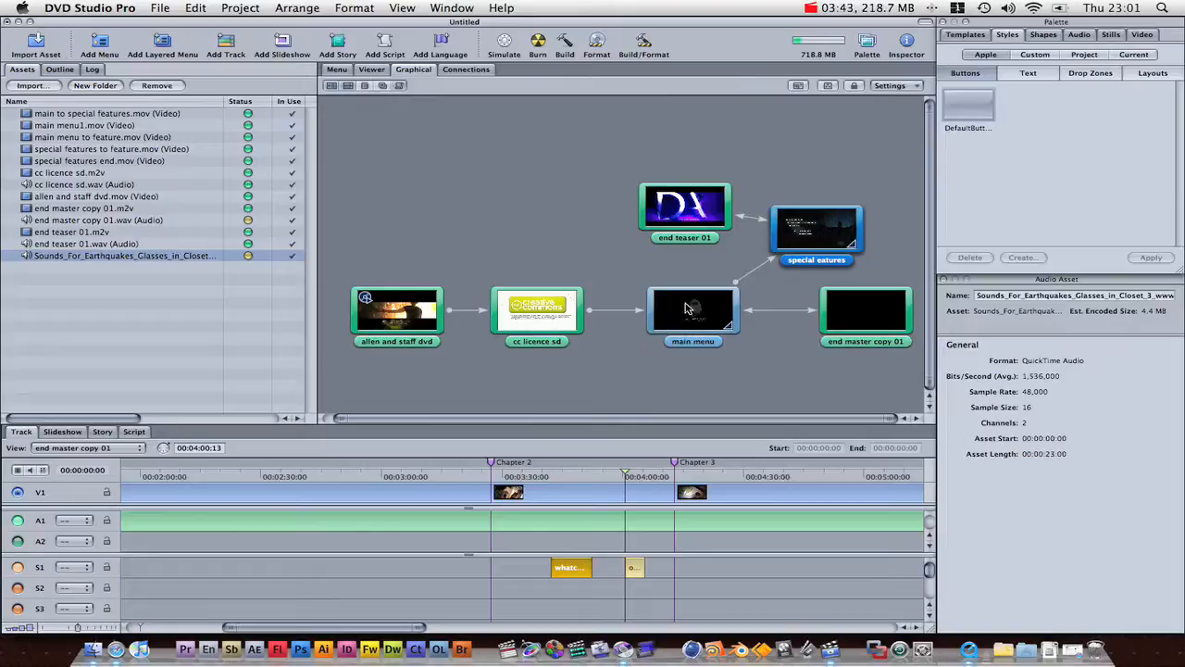
{"action": "left_click", "coordinate": [693, 311]}
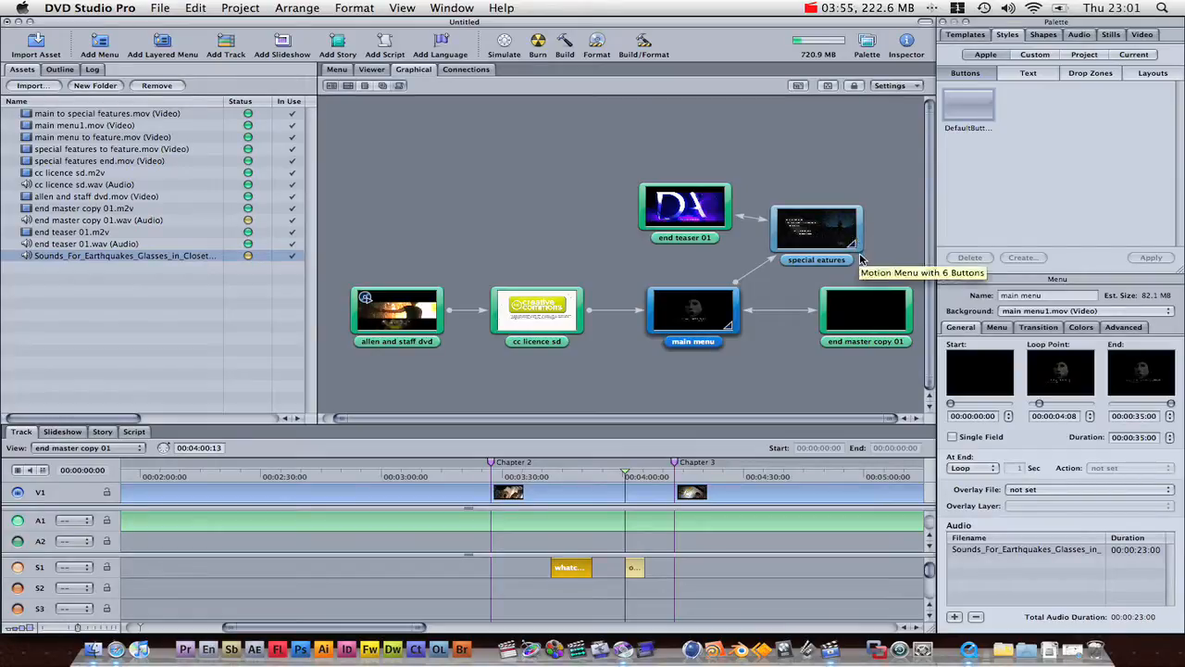
{"action": "mouse_move", "coordinate": [848, 225]}
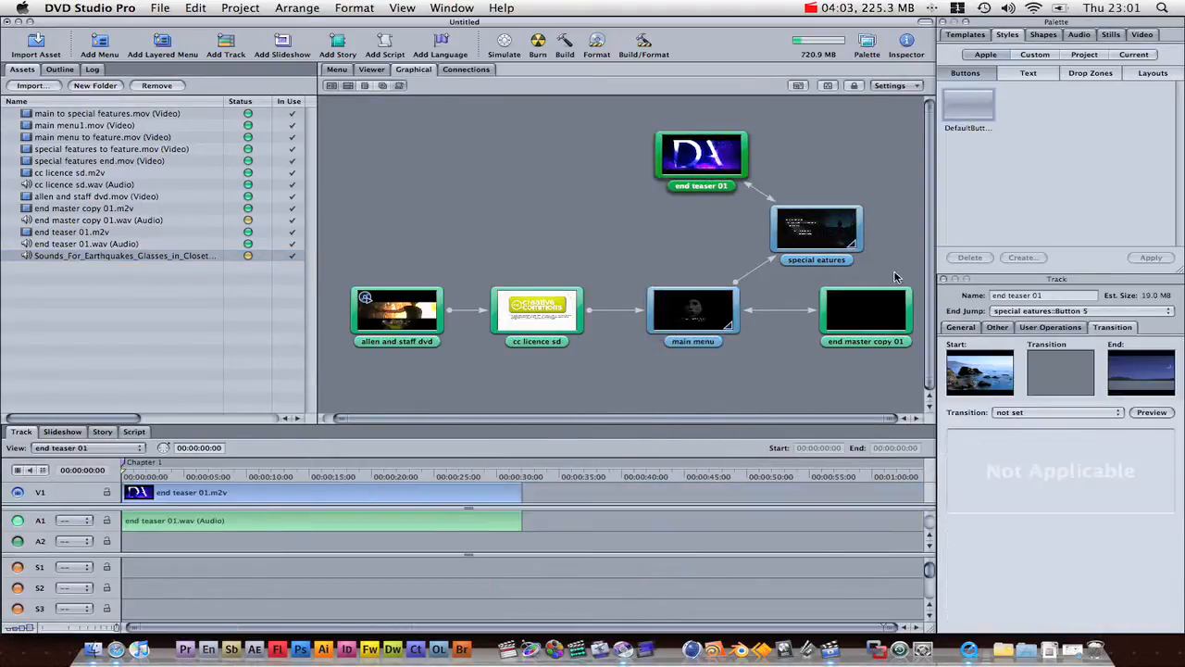
{"action": "mouse_move", "coordinate": [559, 191]}
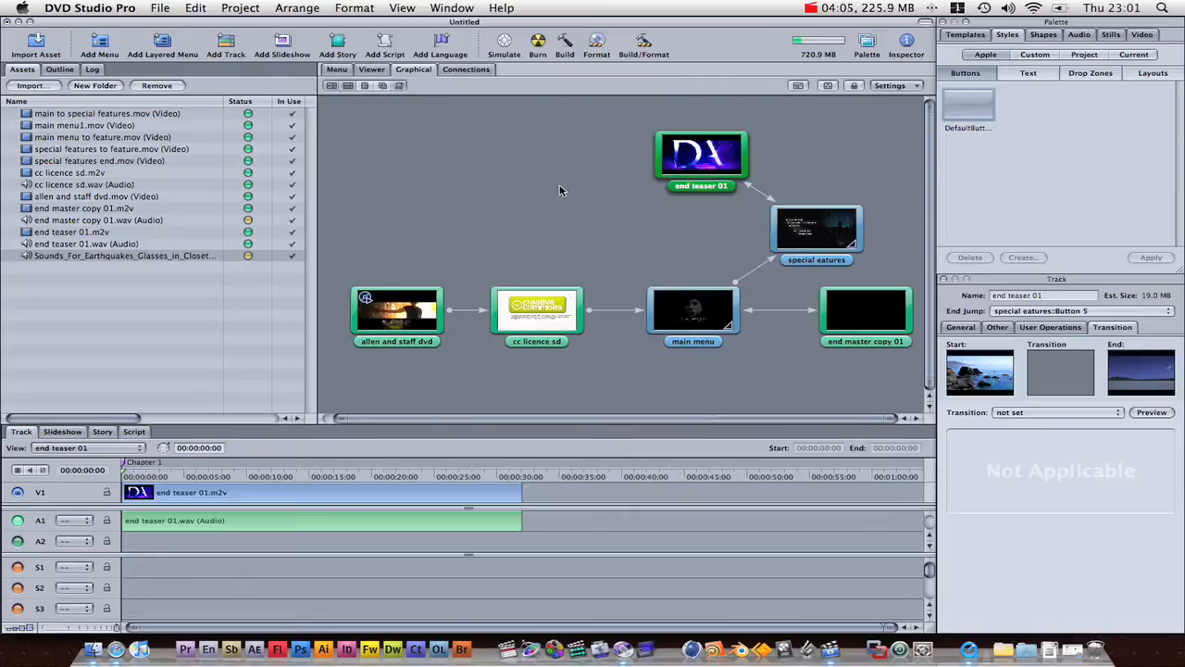
{"action": "mouse_move", "coordinate": [508, 51]}
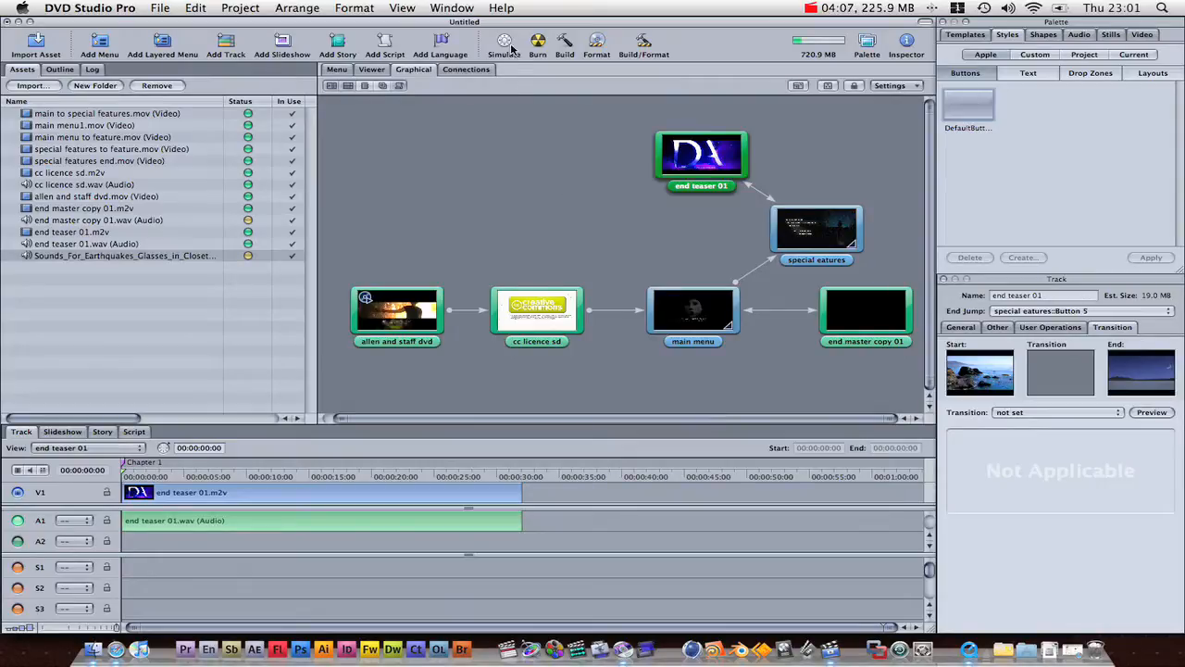
{"action": "mouse_move", "coordinate": [503, 46]}
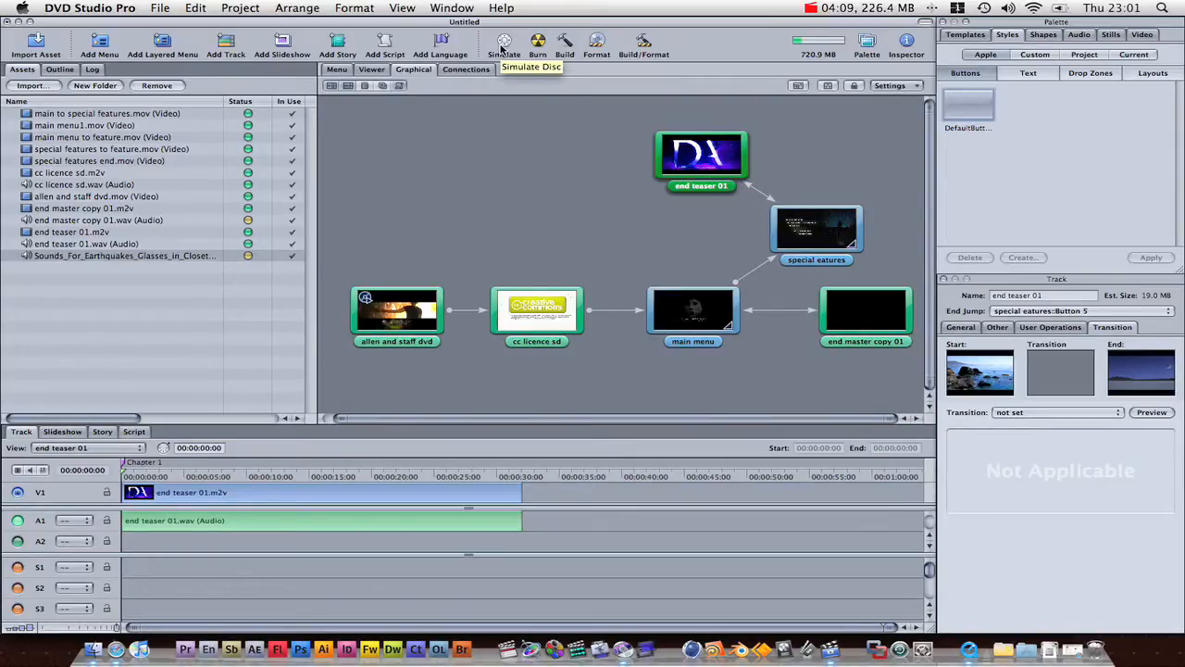
Simulate the disc in 16:9 display mode and jump to its Title menu.
{"action": "left_click", "coordinate": [503, 47]}
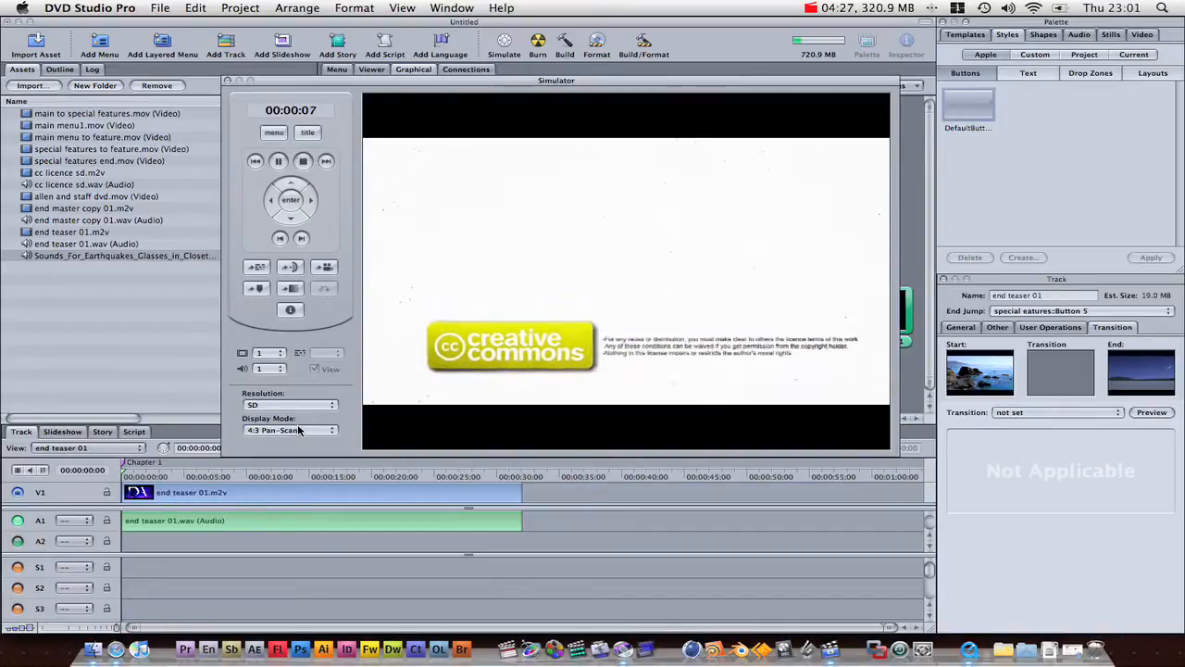
{"action": "left_click", "coordinate": [291, 430]}
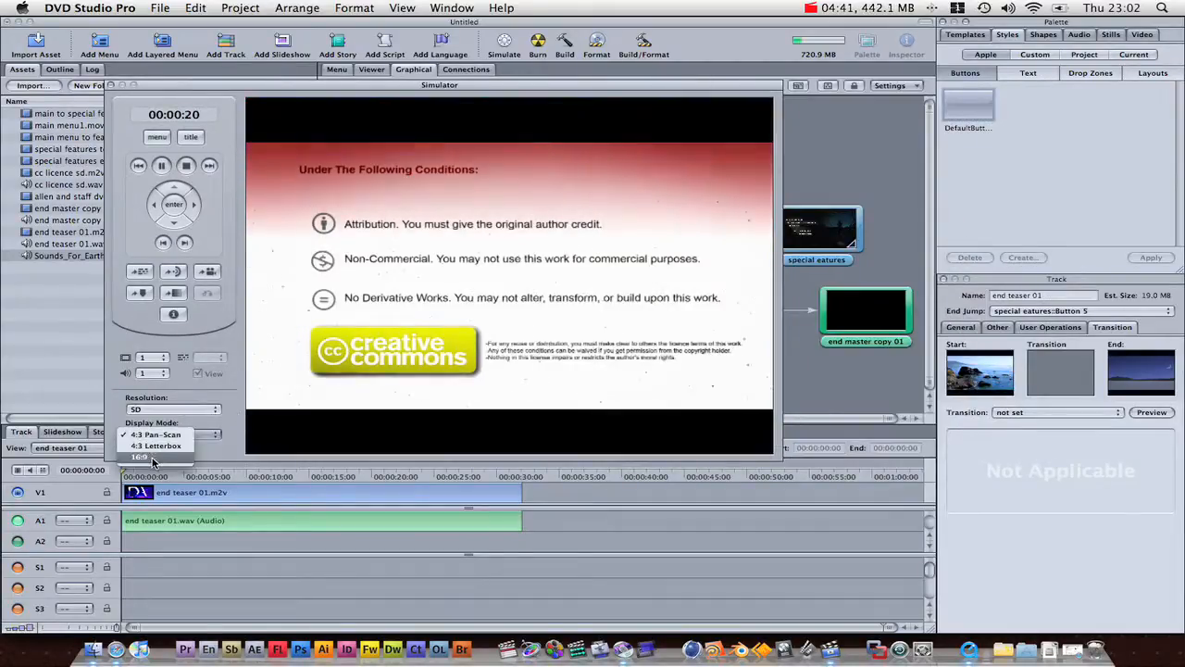
{"action": "left_click", "coordinate": [148, 455]}
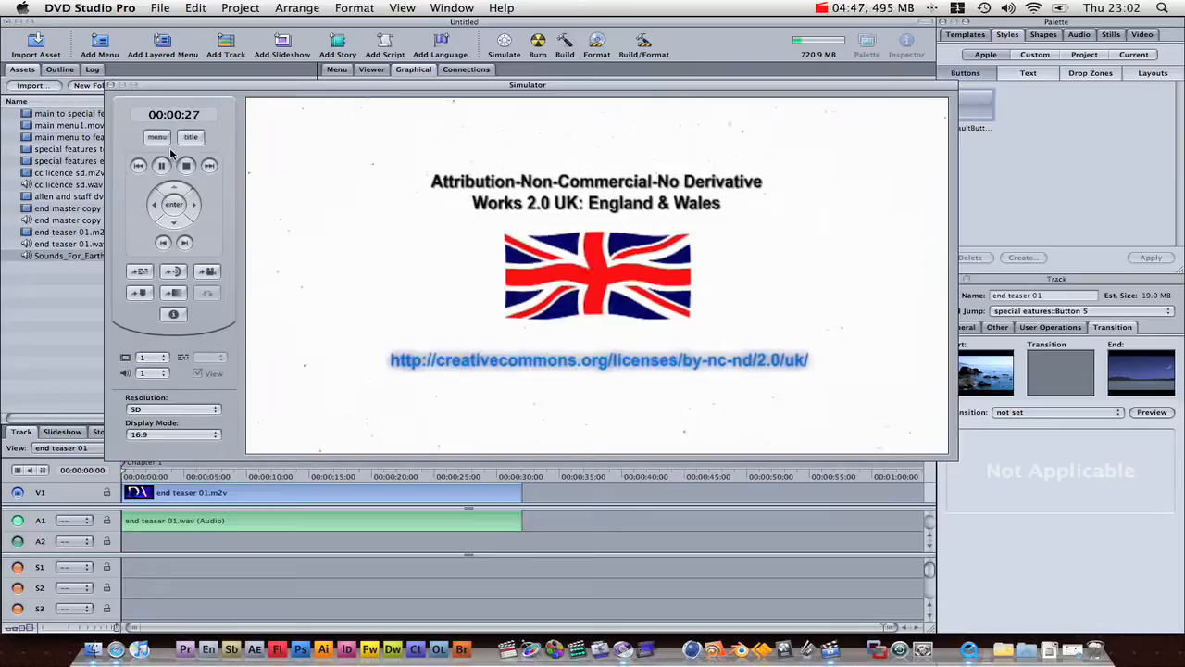
{"action": "left_click", "coordinate": [185, 167]}
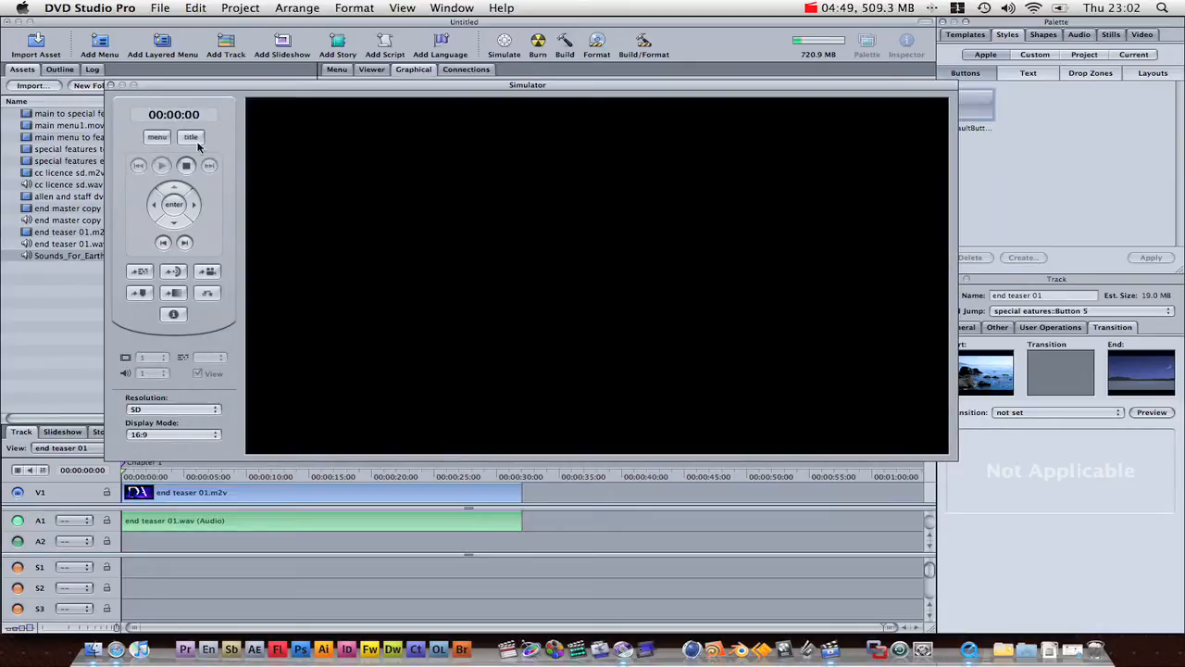
{"action": "left_click", "coordinate": [163, 165]}
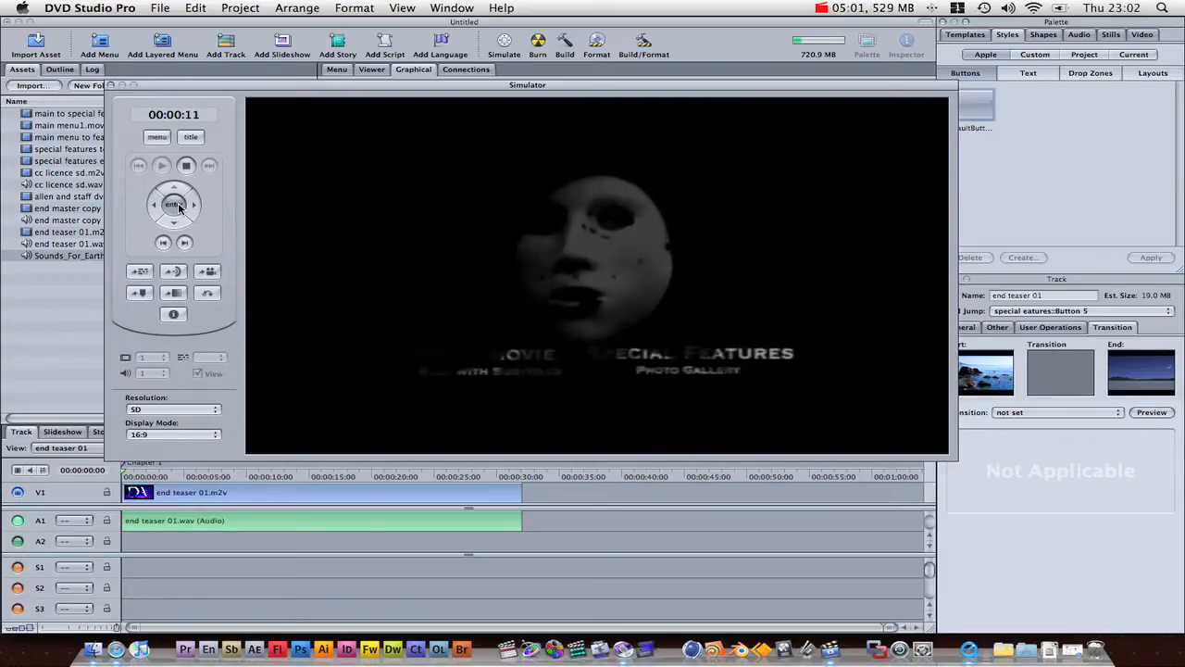
{"action": "left_click", "coordinate": [161, 165]}
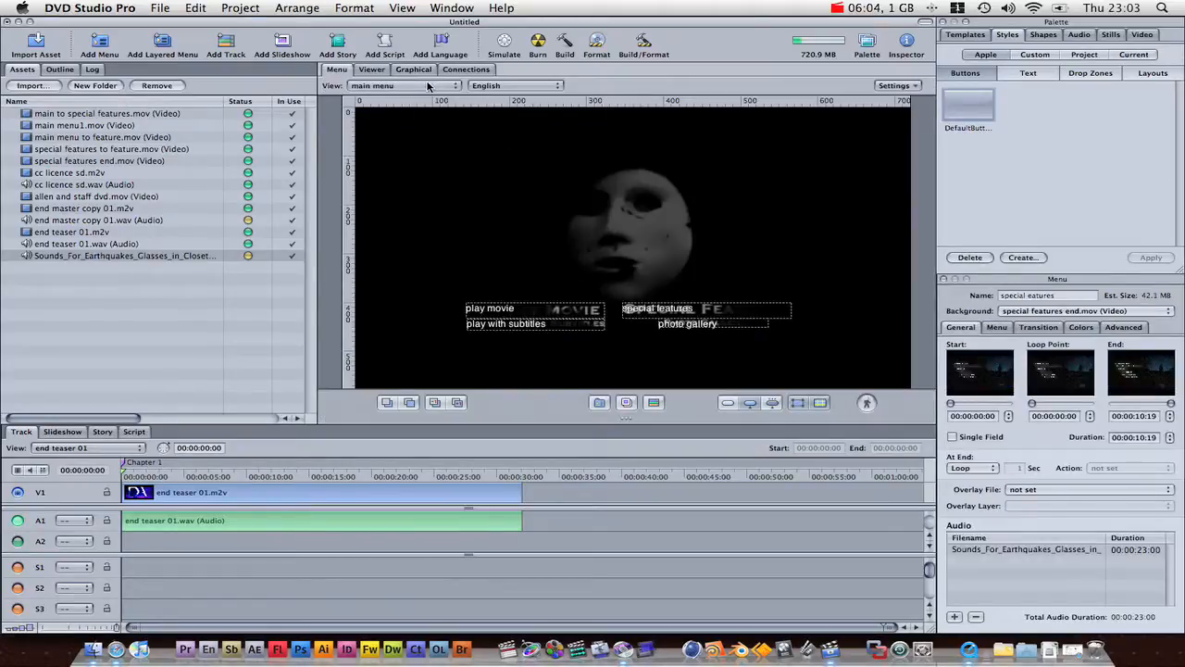
Add a 'main menu' button at the special features menu's lower right targeting Menus > main menu.
{"action": "left_click", "coordinate": [413, 71]}
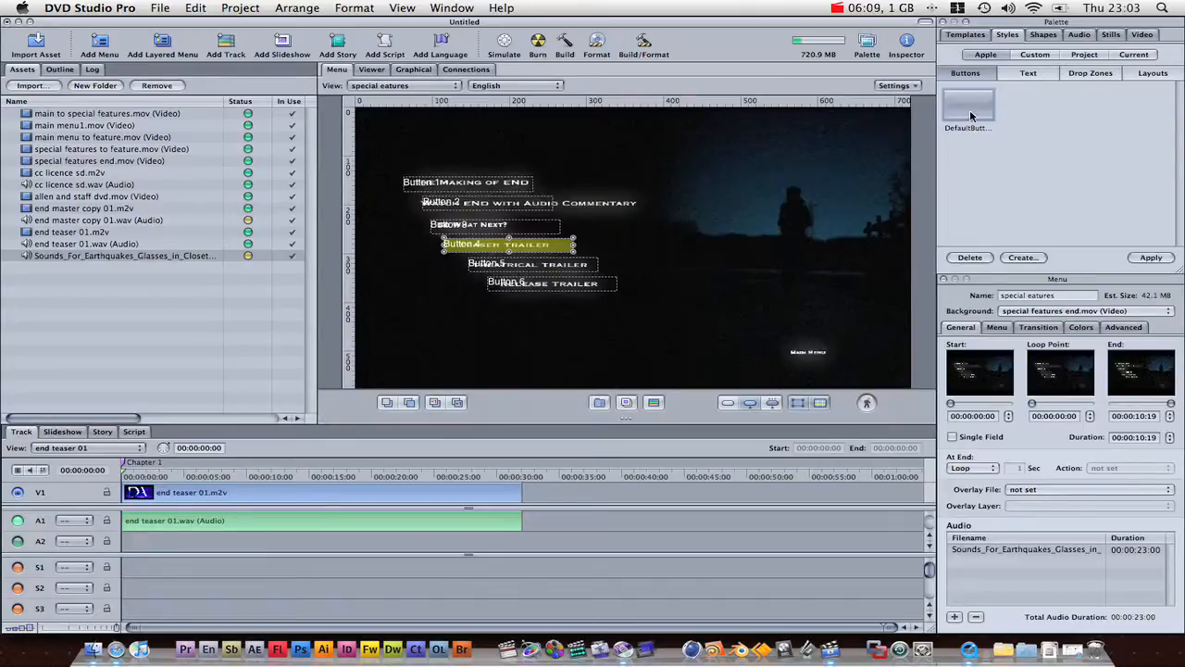
{"action": "left_click", "coordinate": [552, 282]}
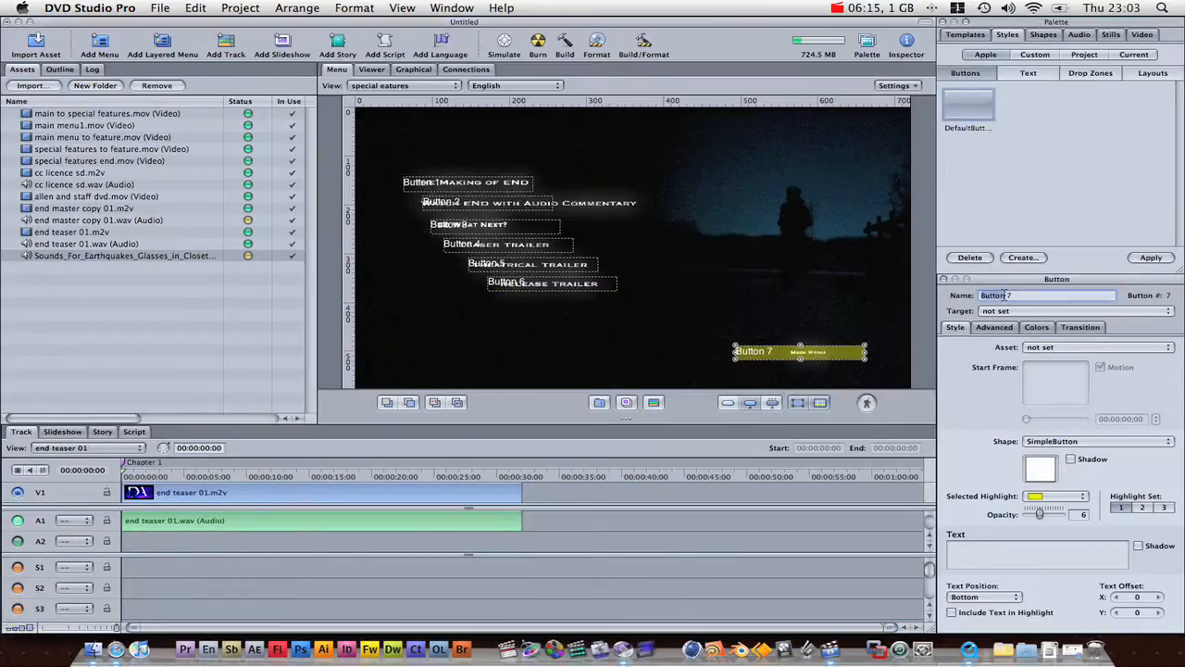
{"action": "type", "text": "main menu"}
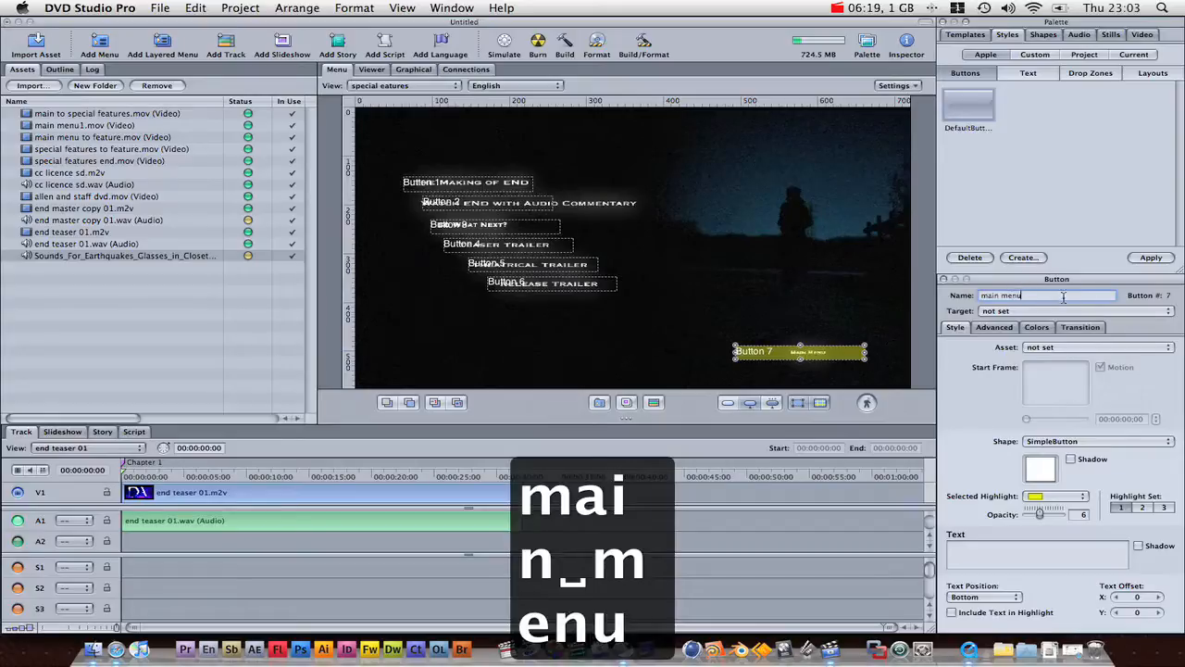
{"action": "left_click", "coordinate": [996, 311]}
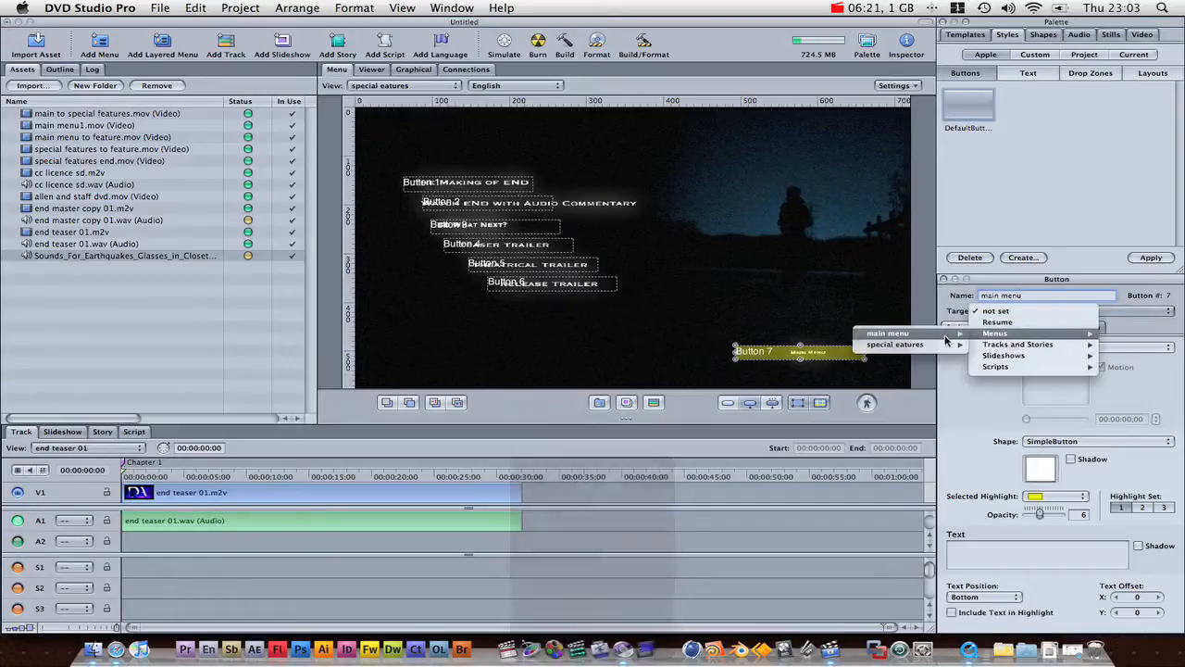
{"action": "left_click", "coordinate": [889, 333]}
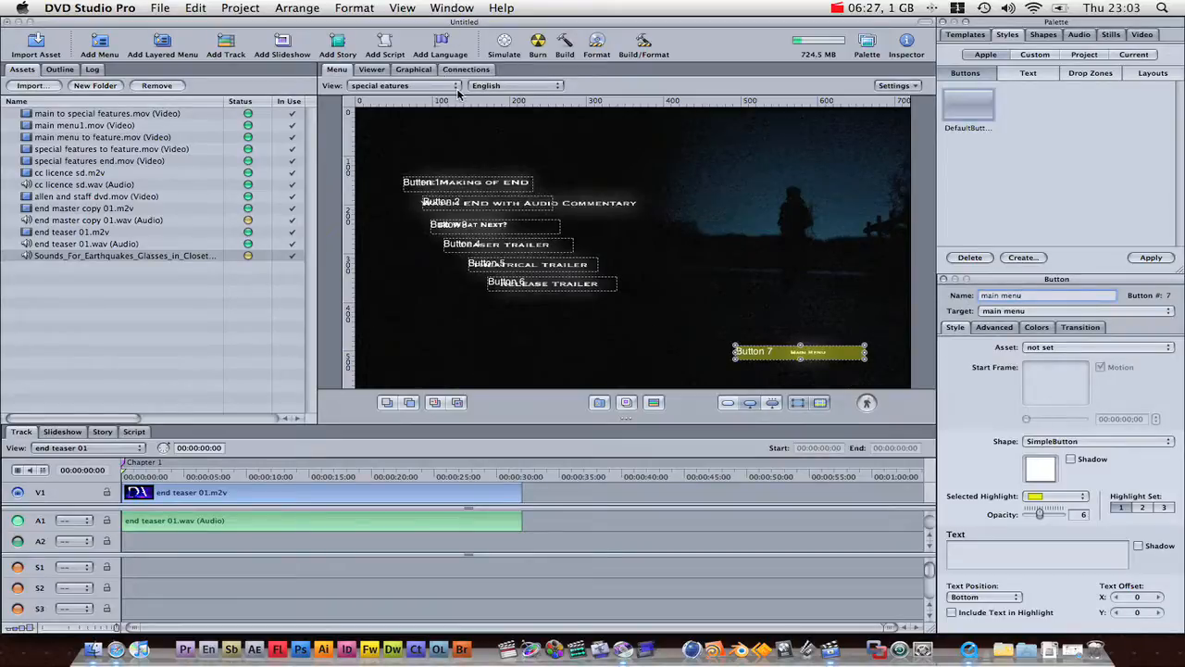
{"action": "mouse_move", "coordinate": [656, 278]}
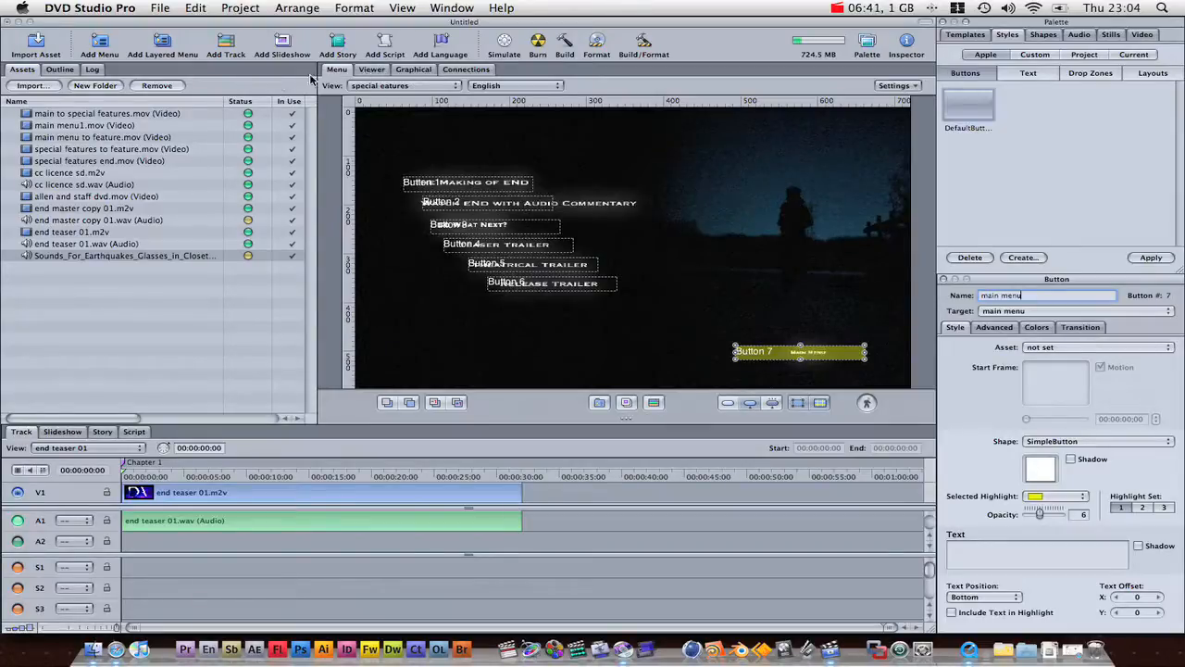
{"action": "mouse_move", "coordinate": [101, 644]}
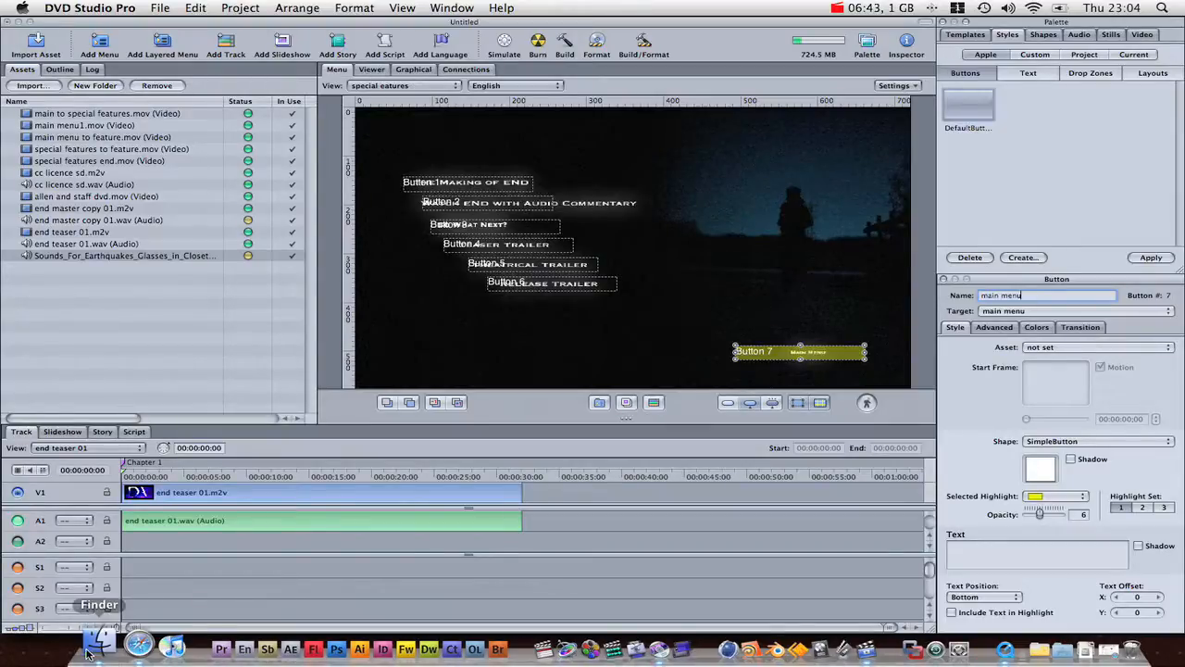
Select the Sounds_For_Earthquakes WAV in the END folder for import into Assets.
{"action": "left_click", "coordinate": [100, 641]}
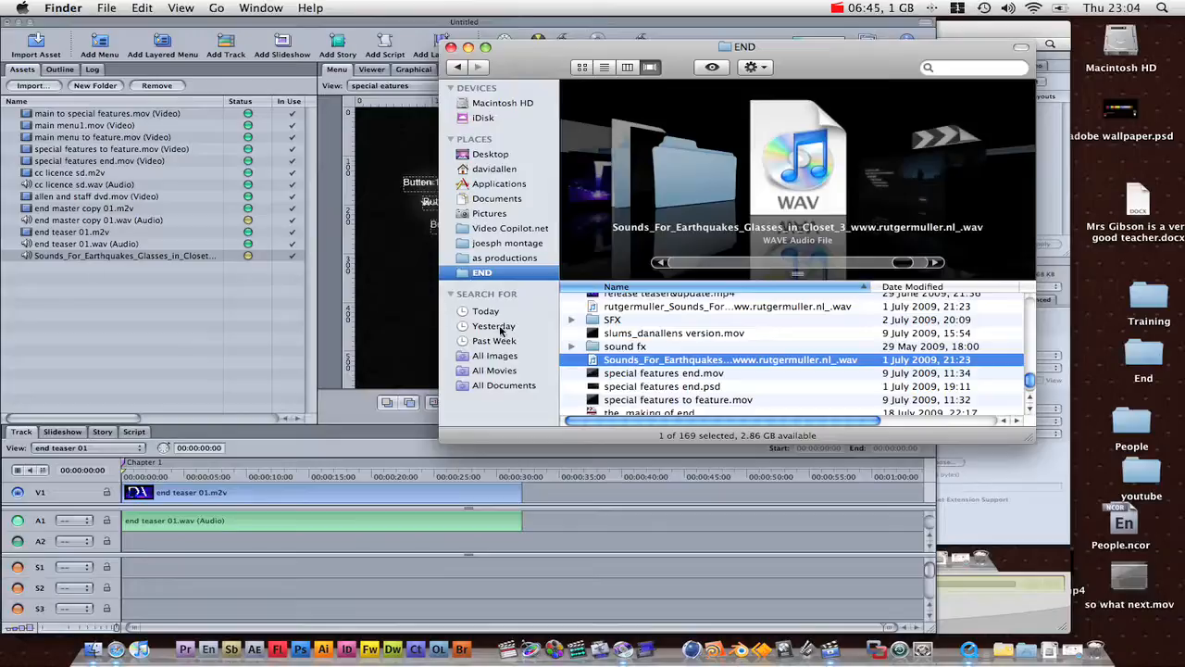
{"action": "scroll", "scroll_direction": "down", "scroll_amount": 3}
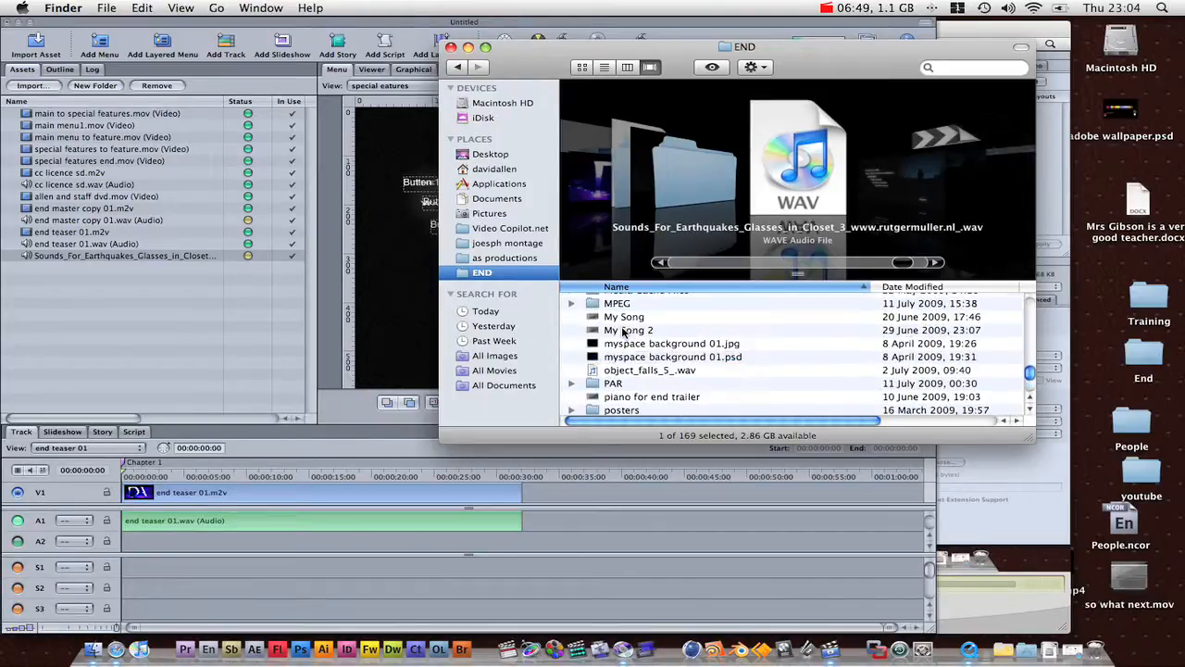
{"action": "scroll", "scroll_direction": "down", "scroll_amount": 3}
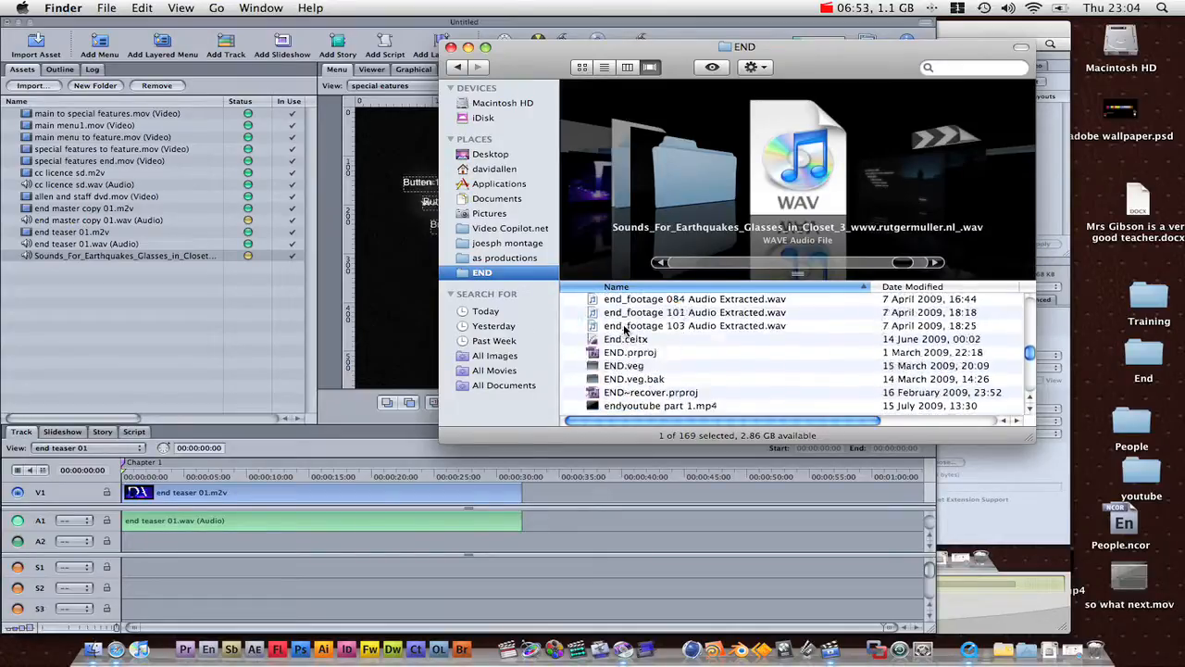
{"action": "scroll", "scroll_direction": "down", "scroll_amount": 3}
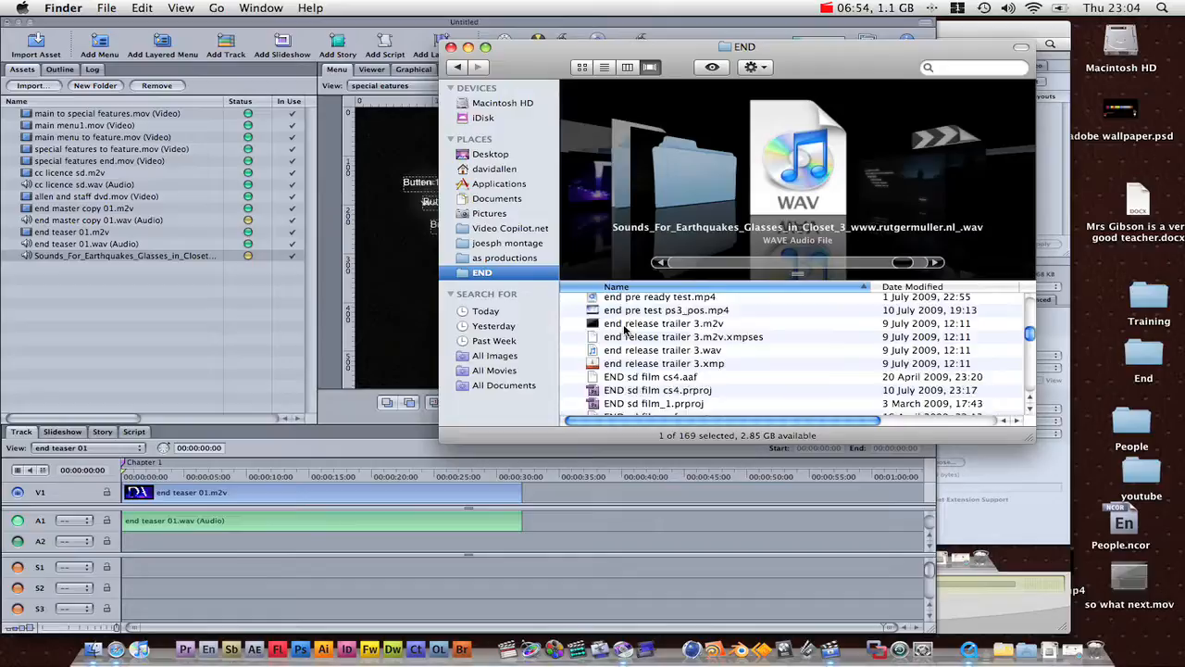
{"action": "left_click", "coordinate": [634, 359]}
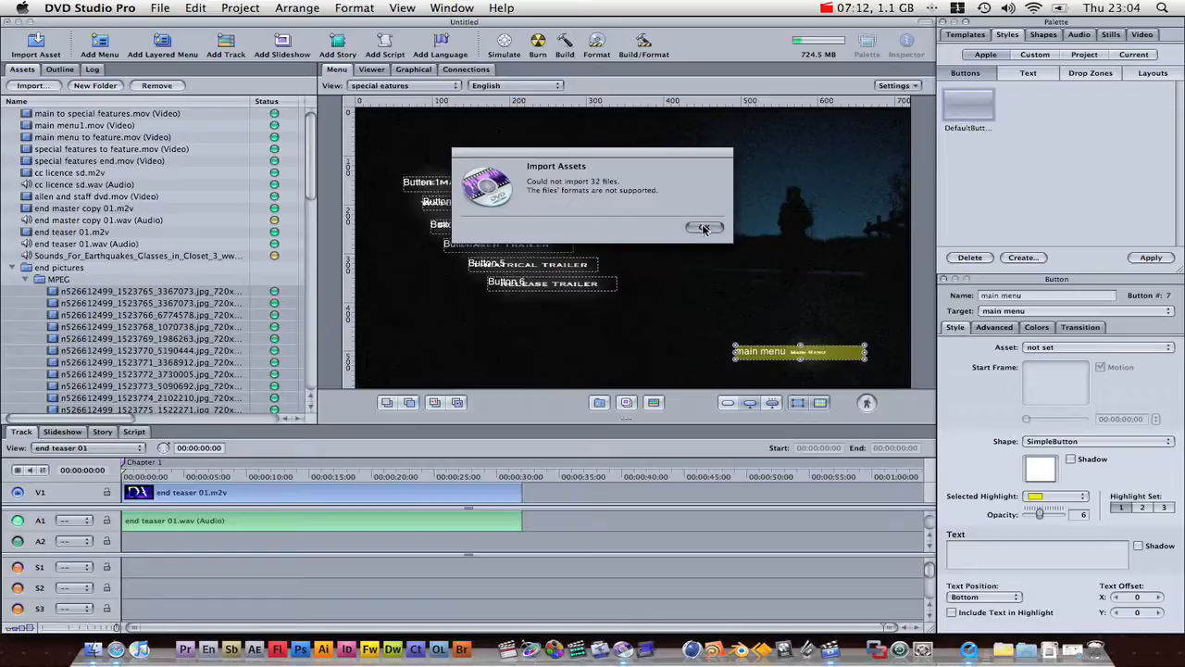
Clear the failed-import alert and make a 'tracks' folder holding the movie assets beside end pictures.
{"action": "left_click", "coordinate": [704, 228]}
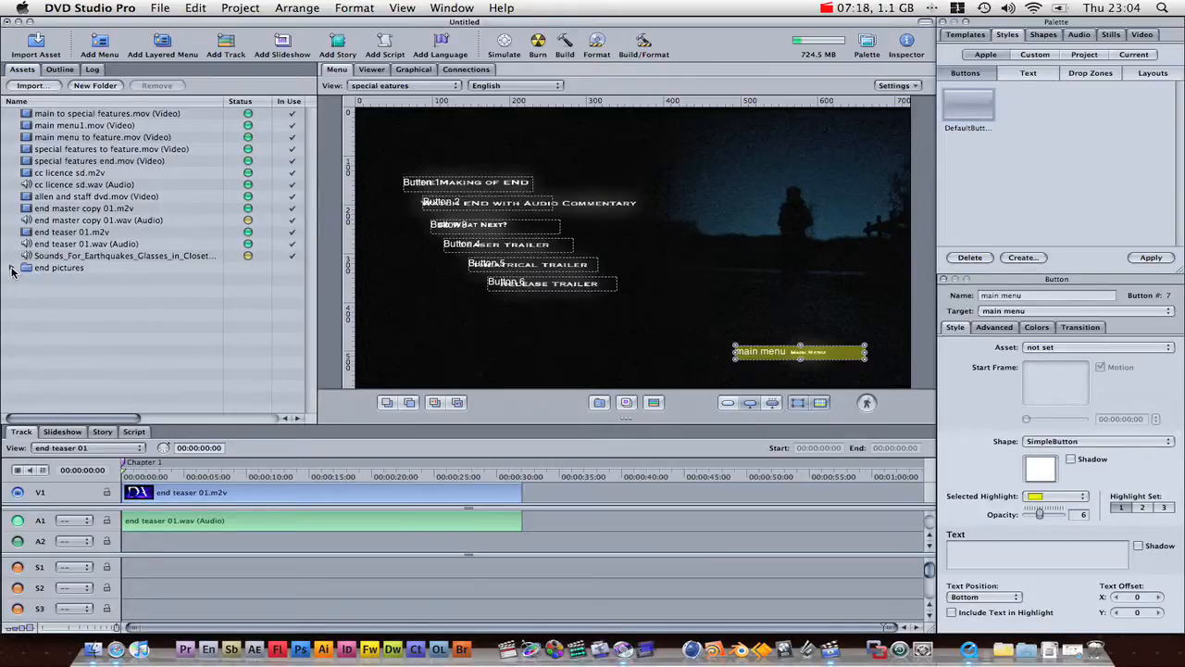
{"action": "left_click", "coordinate": [14, 267]}
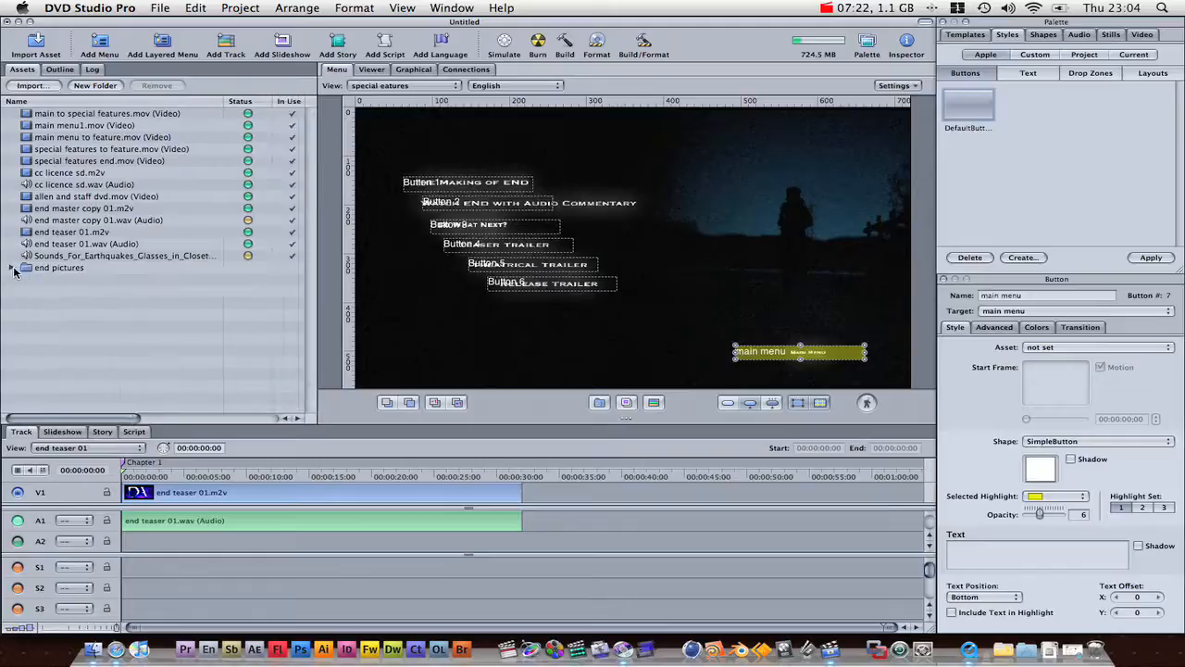
{"action": "left_click", "coordinate": [94, 85]}
{"action": "type", "text": "tracks"}
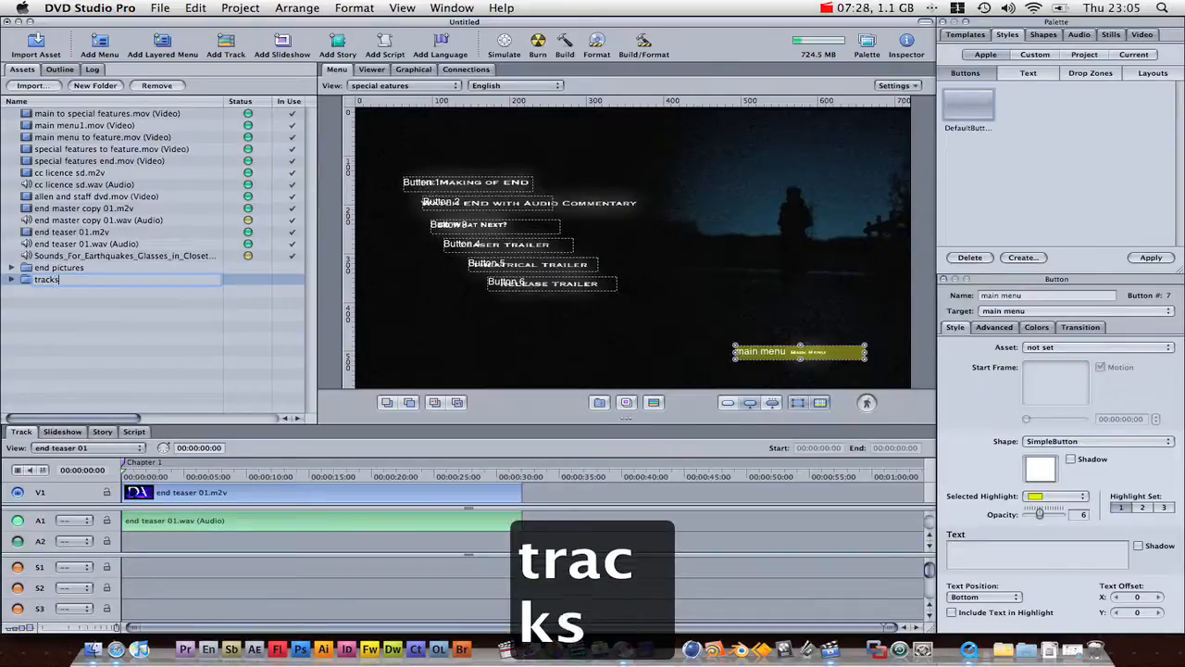
{"action": "left_click", "coordinate": [107, 113]}
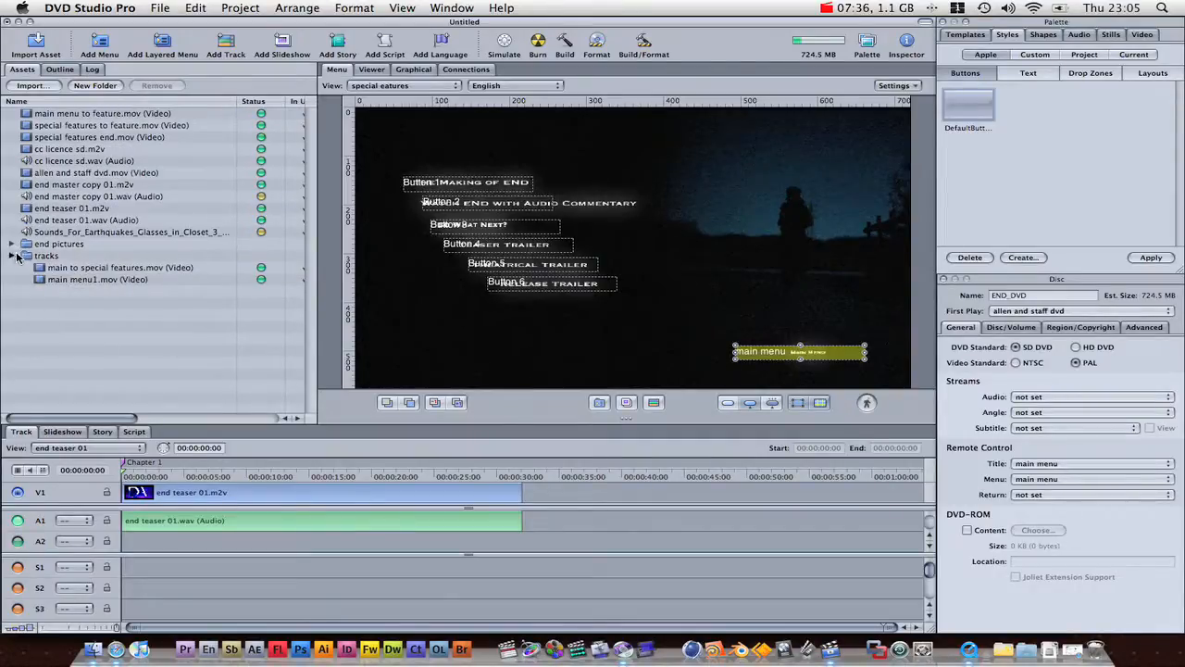
{"action": "left_click", "coordinate": [11, 255]}
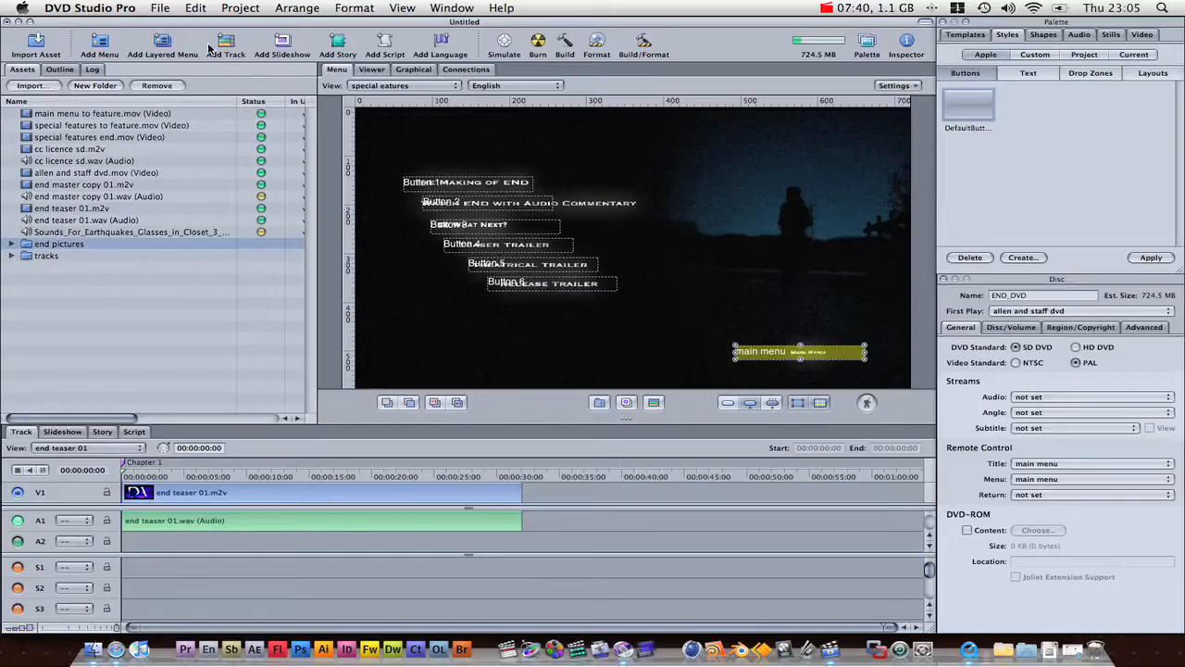
Add Slideshow 1 and fill its editor with the end pictures JPGs, five seconds each.
{"action": "left_click", "coordinate": [281, 44]}
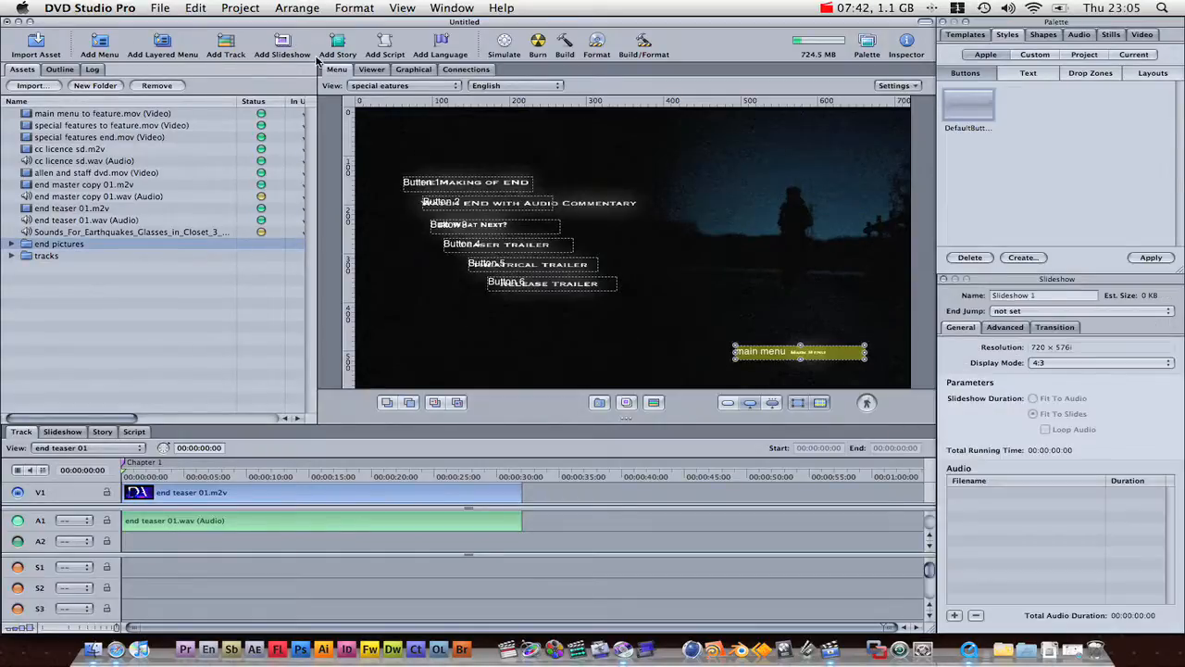
{"action": "left_click", "coordinate": [415, 71]}
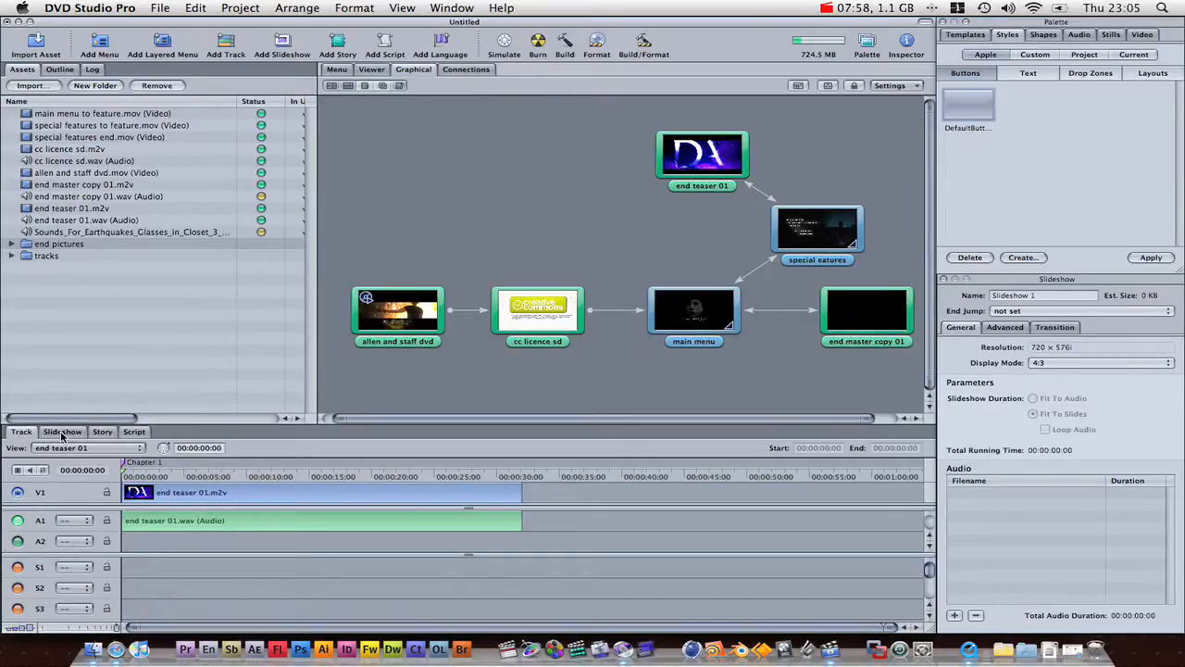
{"action": "left_click", "coordinate": [63, 432]}
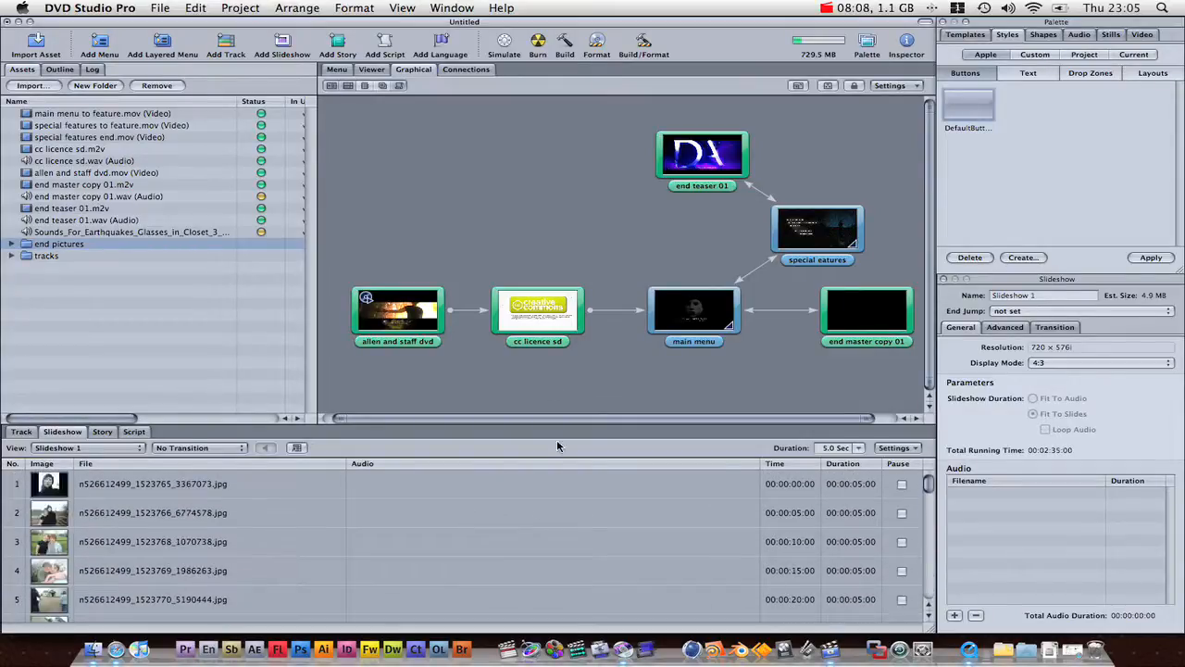
{"action": "left_click", "coordinate": [693, 307]}
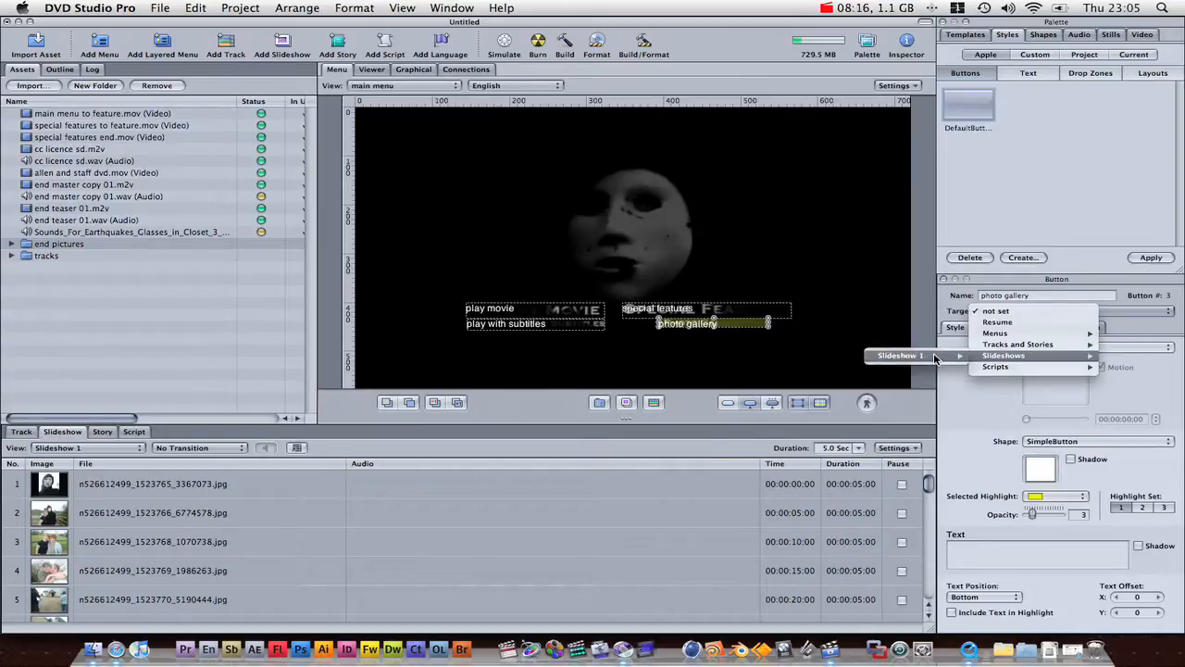
Target the main menu's photo gallery button to Slideshow 1 and check it in the Simulator.
{"action": "left_click", "coordinate": [1004, 355]}
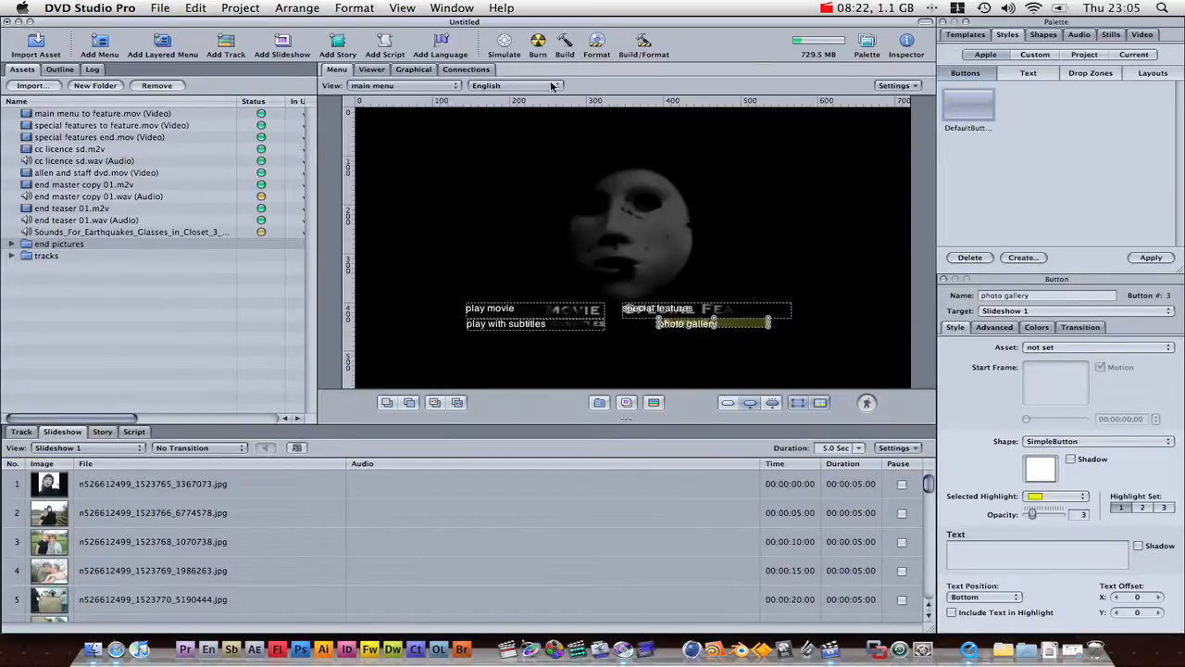
{"action": "left_click", "coordinate": [504, 40]}
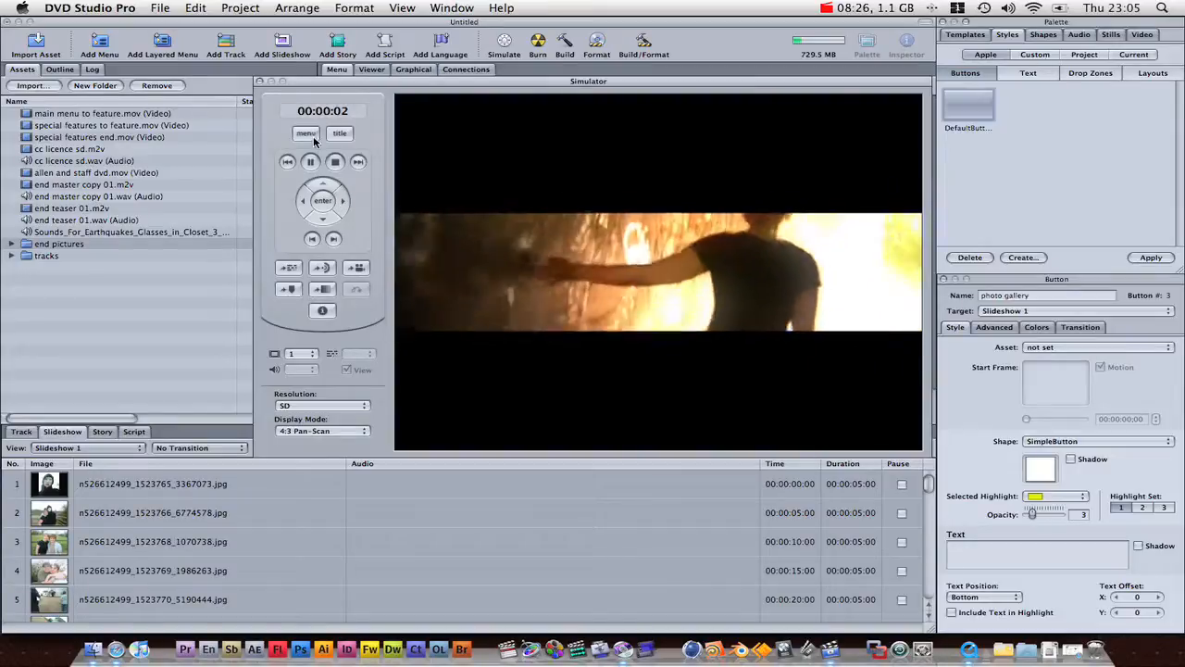
{"action": "left_click", "coordinate": [335, 161]}
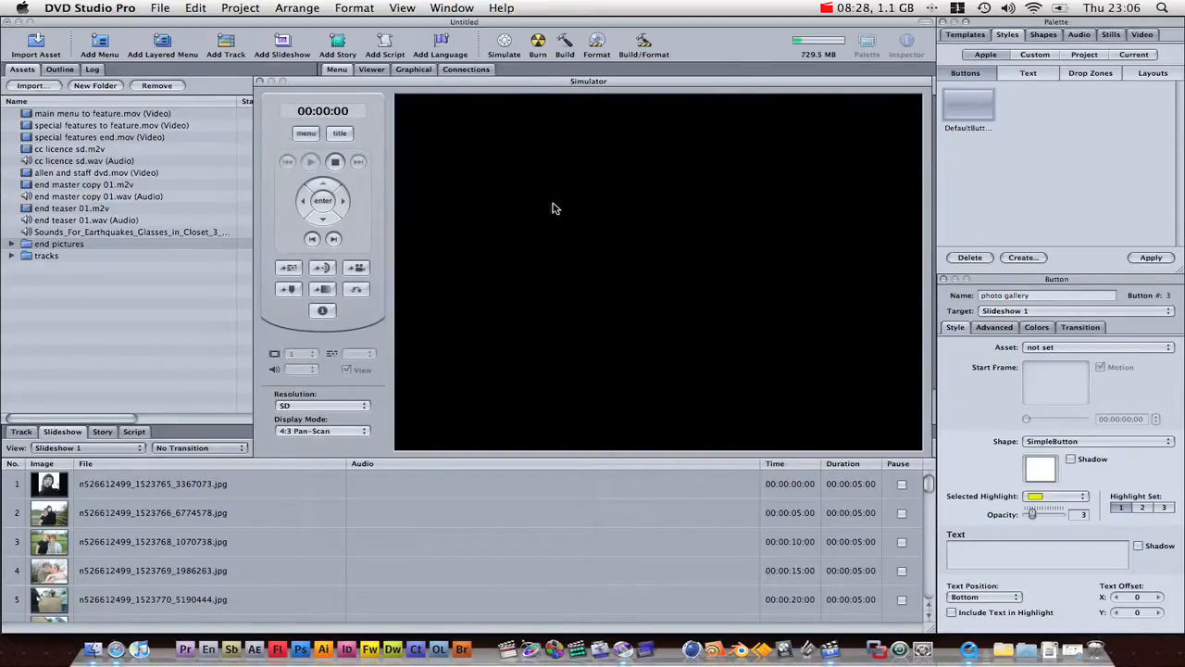
{"action": "left_click", "coordinate": [311, 161]}
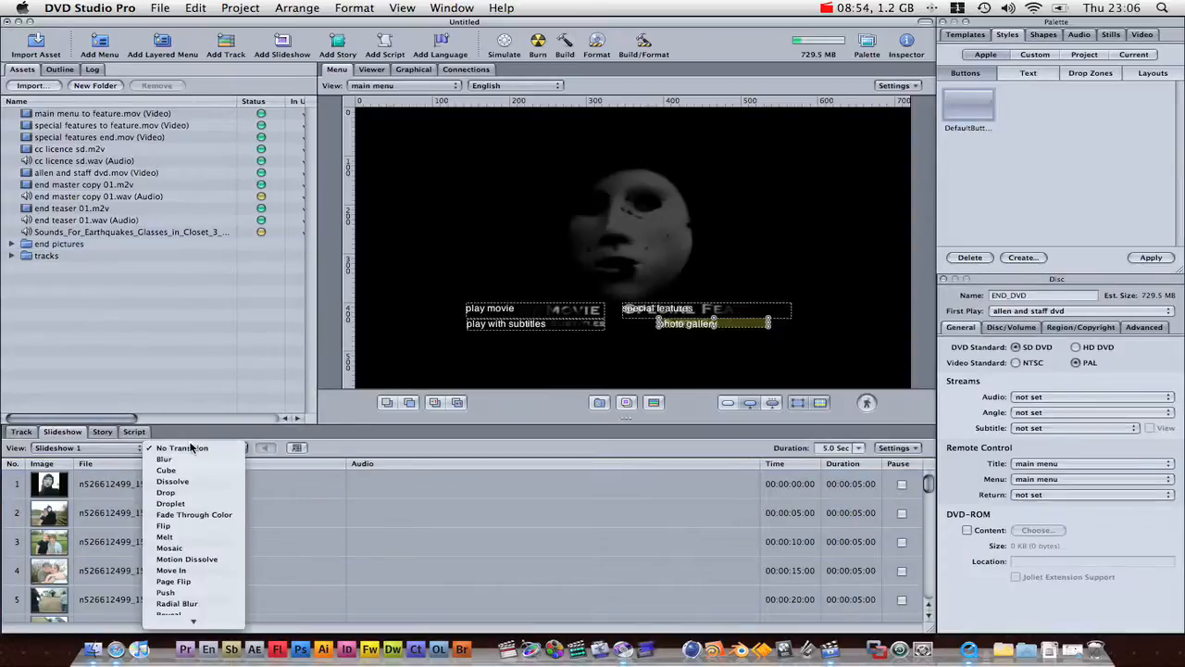
Set Dissolve transitions for Slideshow 1 and view its photos in the Track timeline.
{"action": "left_click", "coordinate": [172, 482]}
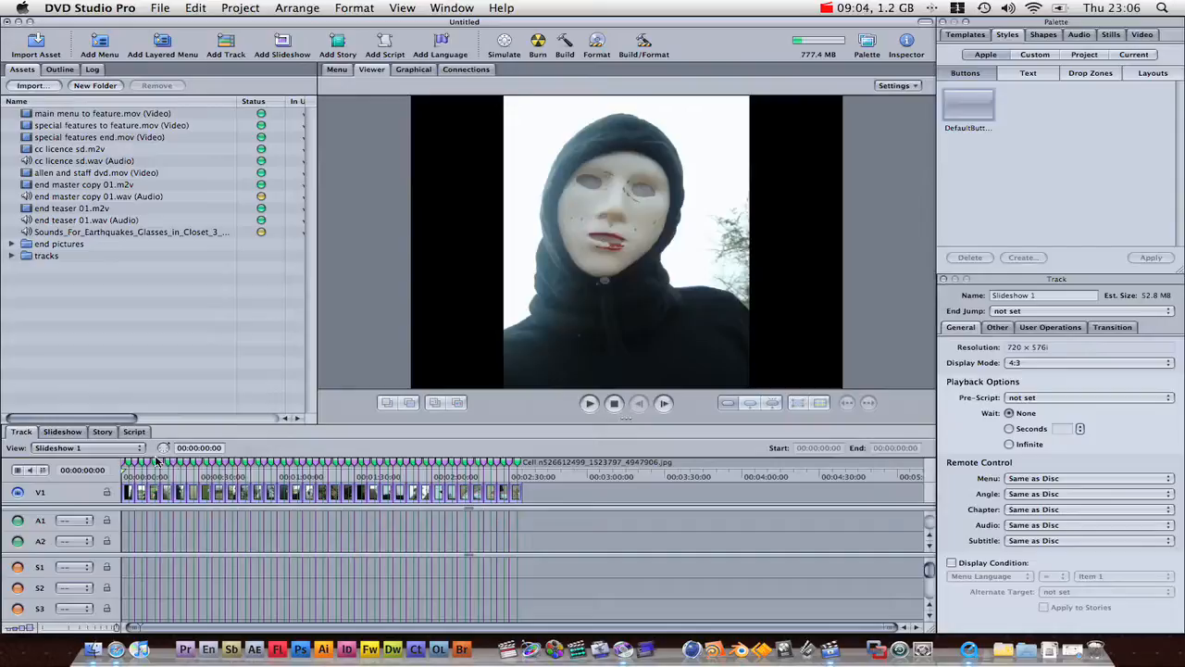
{"action": "left_click", "coordinate": [89, 446]}
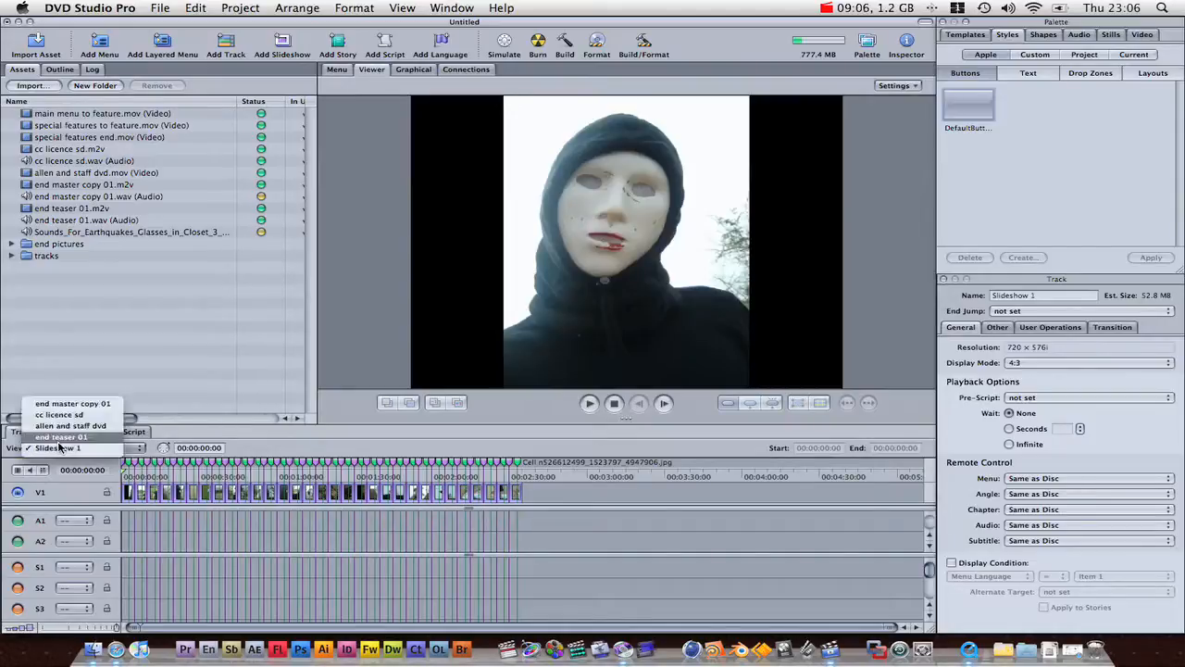
{"action": "left_click", "coordinate": [59, 447]}
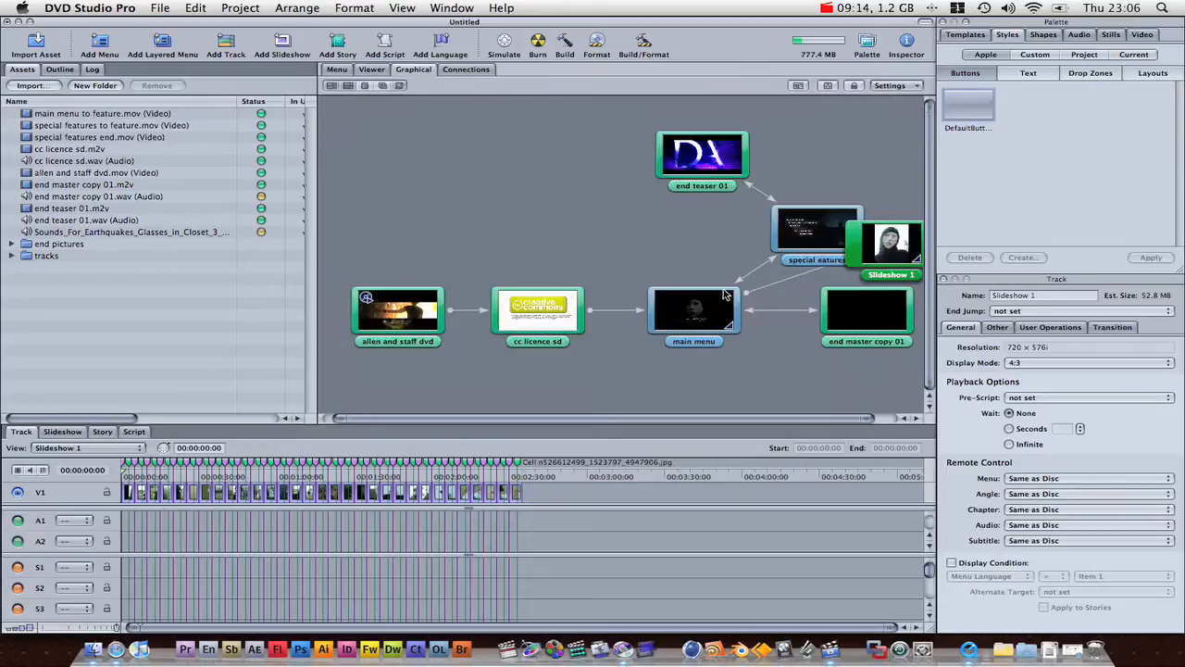
Move the Slideshow 1 tile above main menu and set its Display Mode to 16:9 Letterbox.
{"action": "left_click_drag", "start_coordinate": [889, 239], "coordinate": [678, 245]}
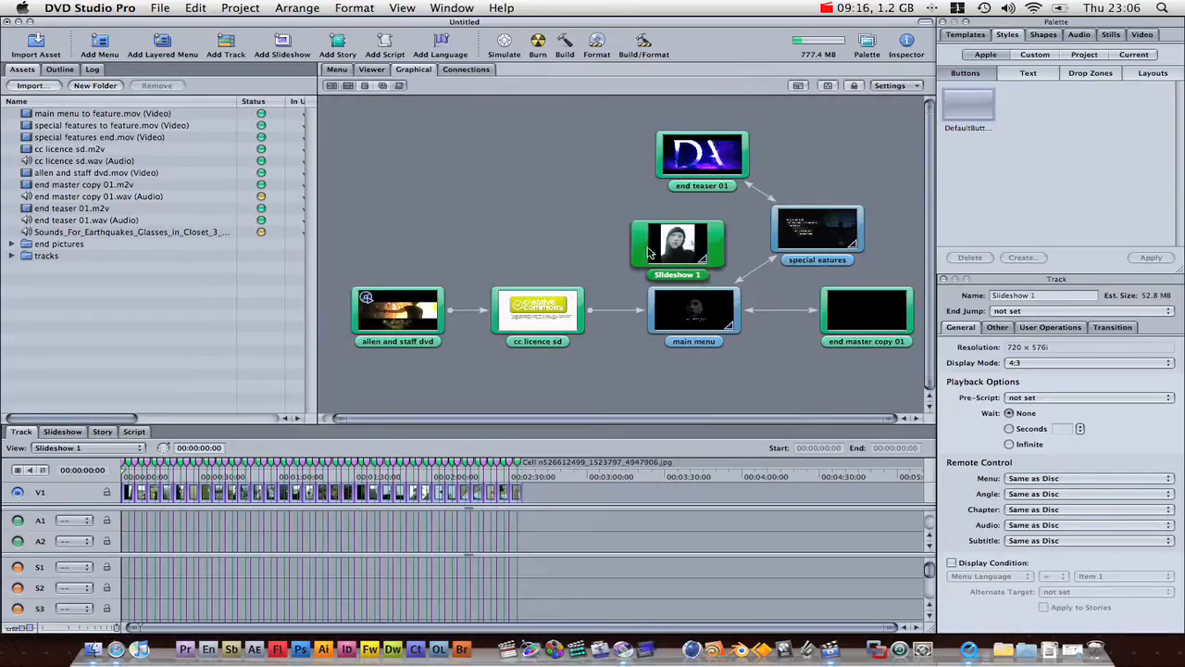
{"action": "left_click_drag", "start_coordinate": [678, 244], "coordinate": [578, 245]}
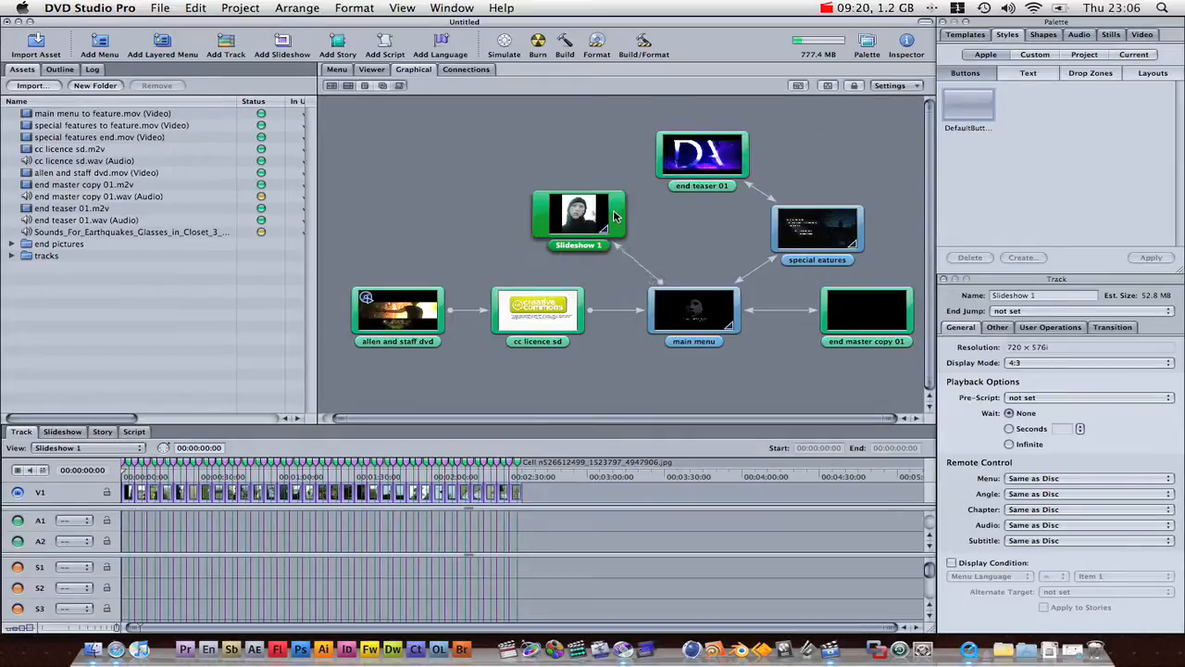
{"action": "mouse_move", "coordinate": [618, 219]}
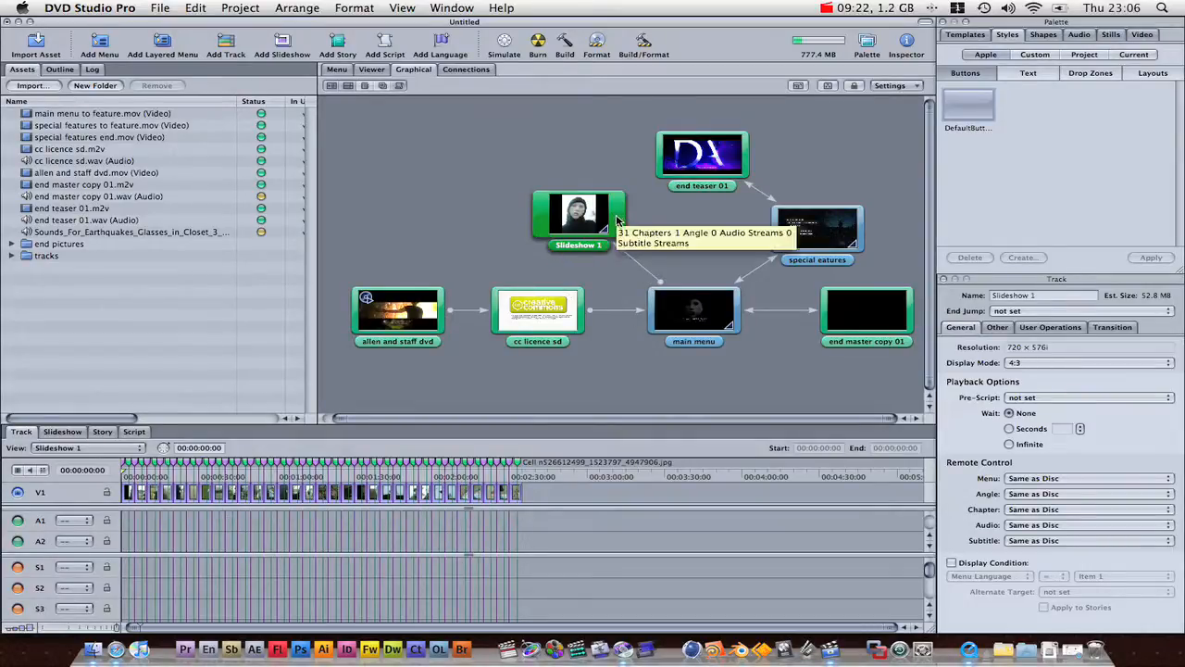
{"action": "mouse_move", "coordinate": [596, 210]}
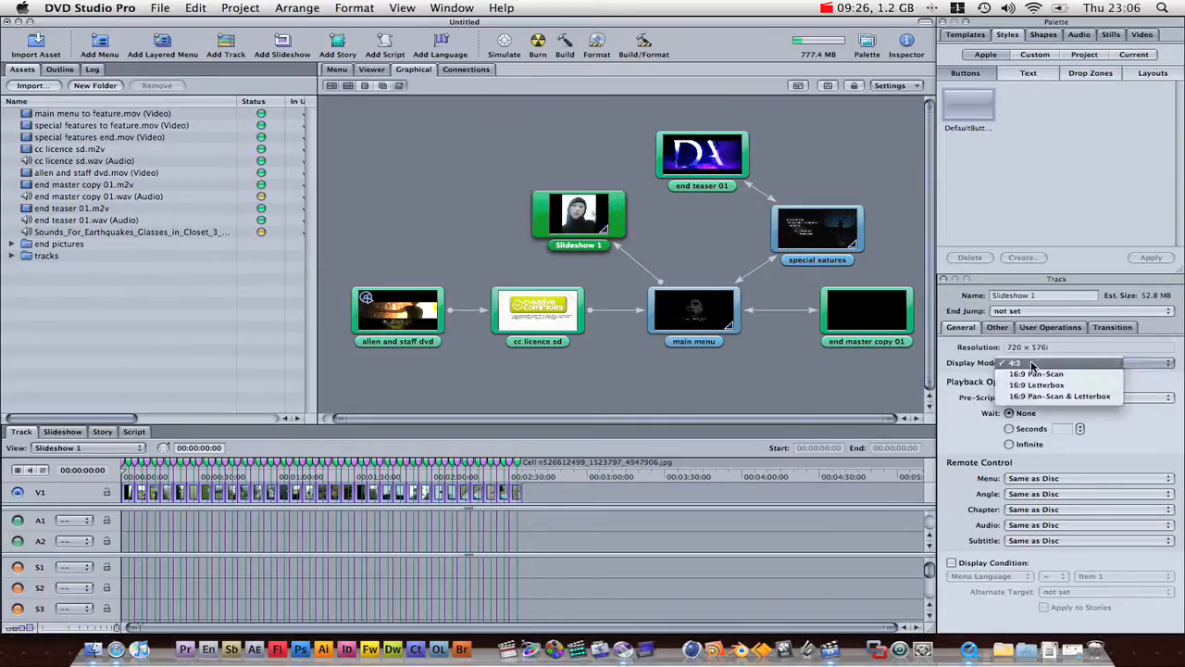
{"action": "left_click", "coordinate": [1037, 383]}
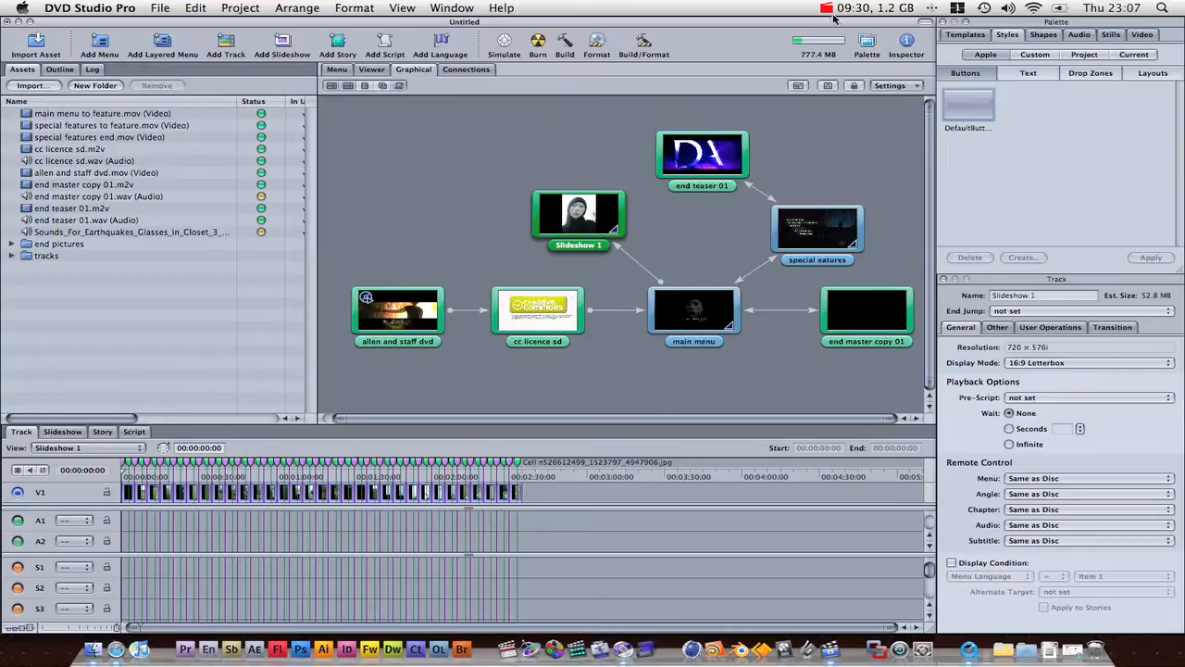
{"action": "mouse_move", "coordinate": [737, 31]}
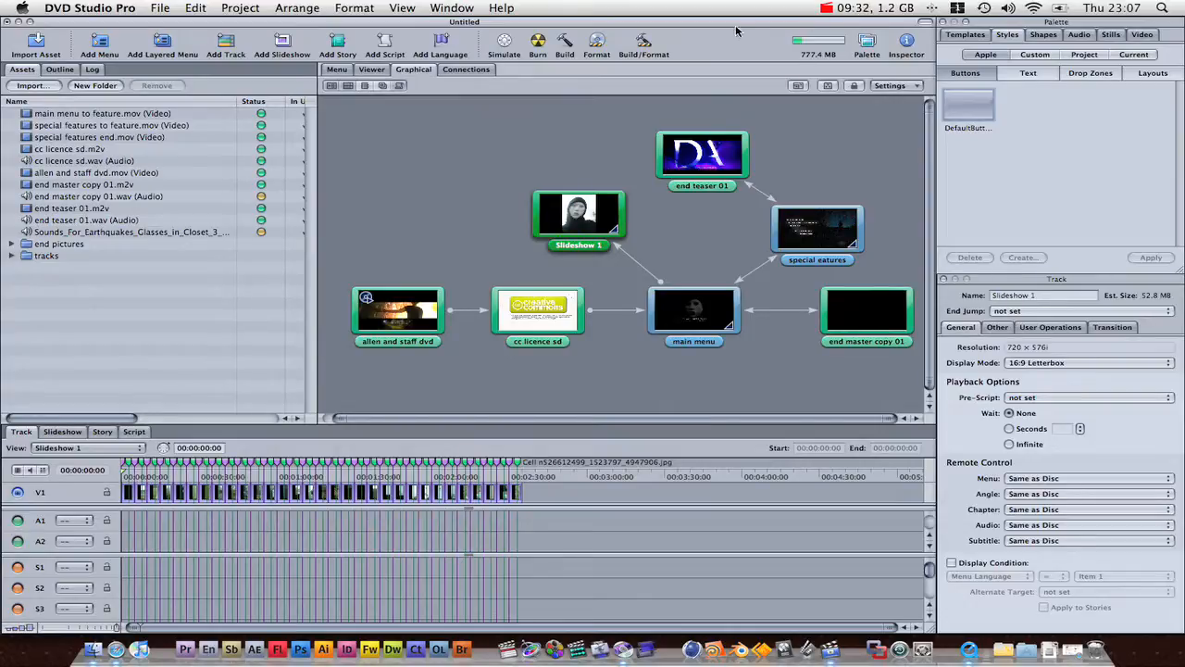
{"action": "mouse_move", "coordinate": [752, 37]}
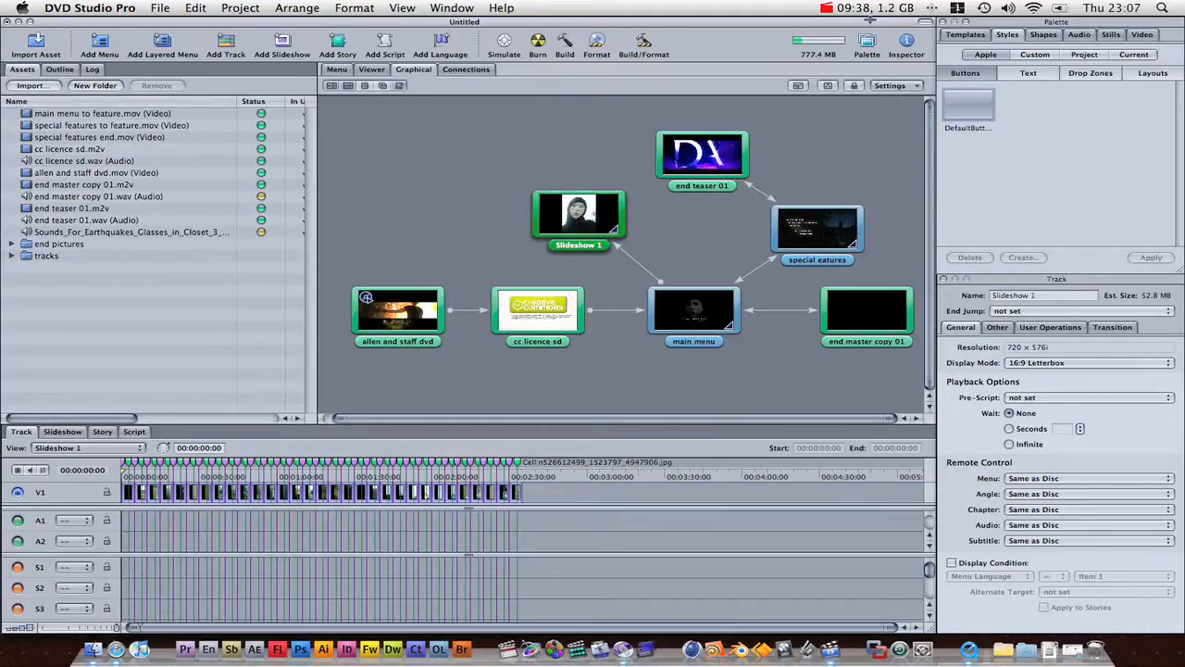
{"action": "left_click", "coordinate": [826, 8]}
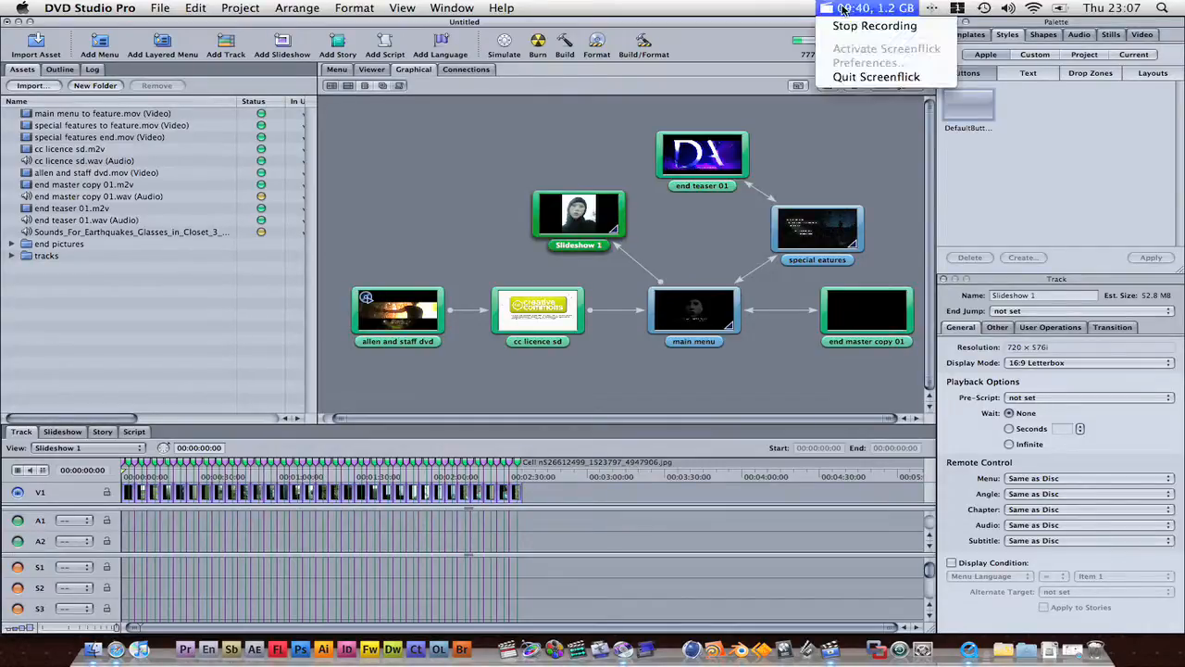
{"action": "mouse_move", "coordinate": [874, 26]}
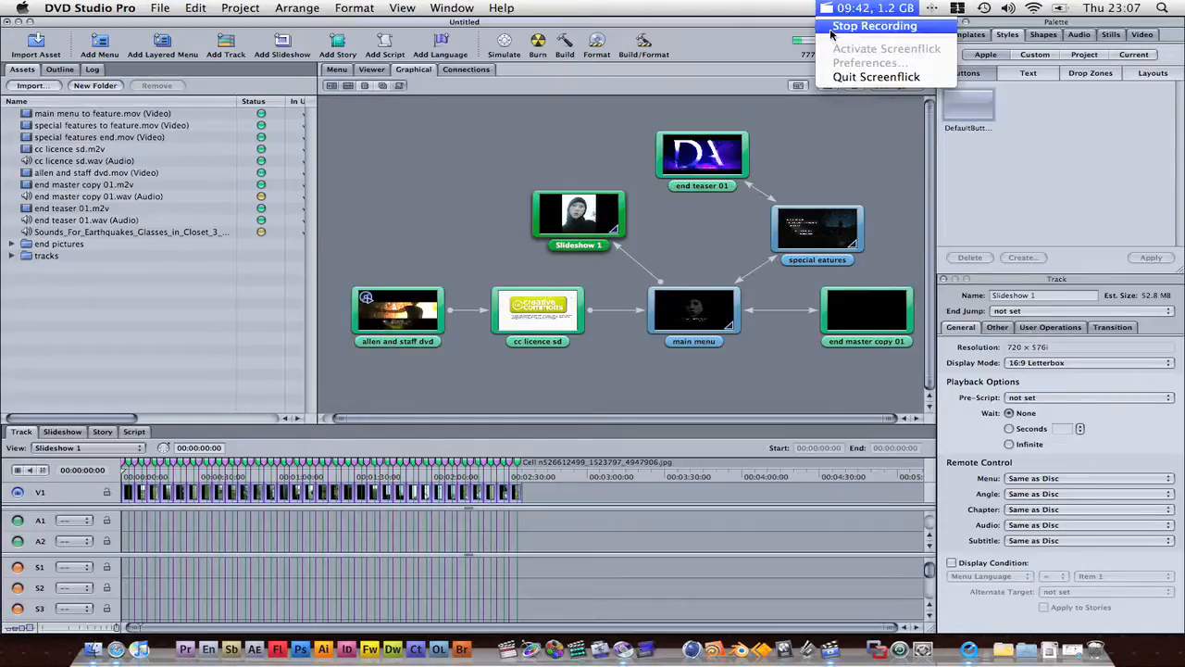